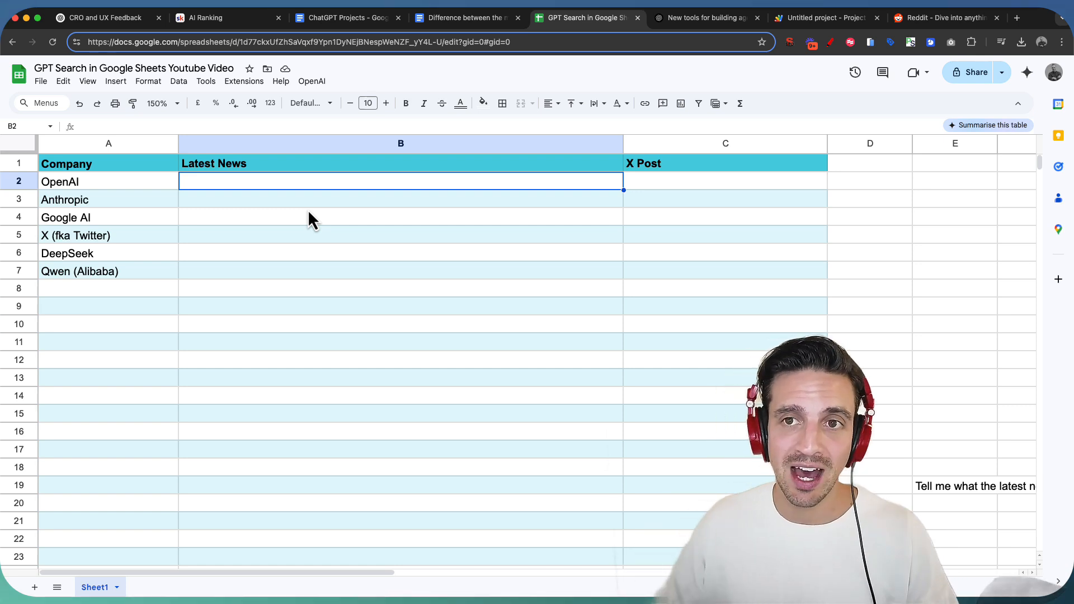
Step: Select then clear the company list, and view the Code.gs script with the OpenAI menu and GPT function
{"action": "left_click_drag", "start_coordinate": [60, 181], "coordinate": [108, 306]}
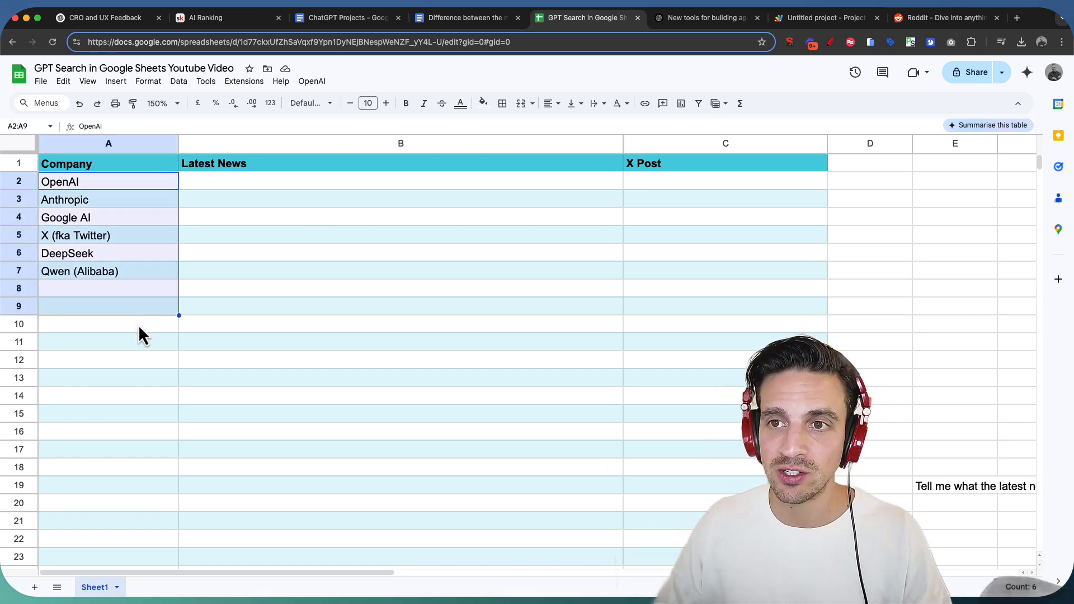
{"action": "left_click", "coordinate": [109, 325]}
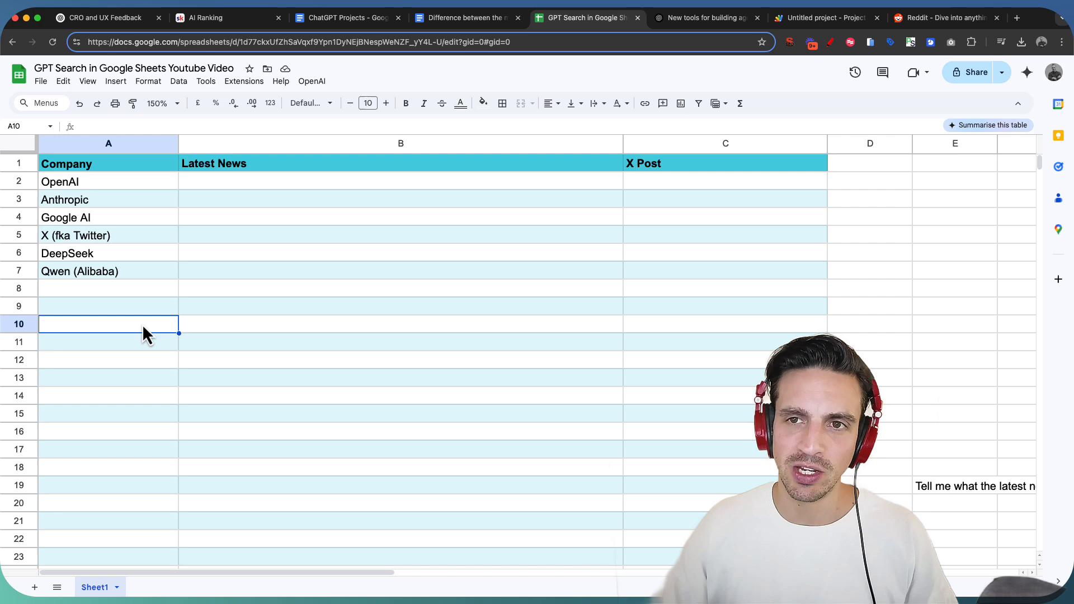
{"action": "left_click", "coordinate": [824, 18]}
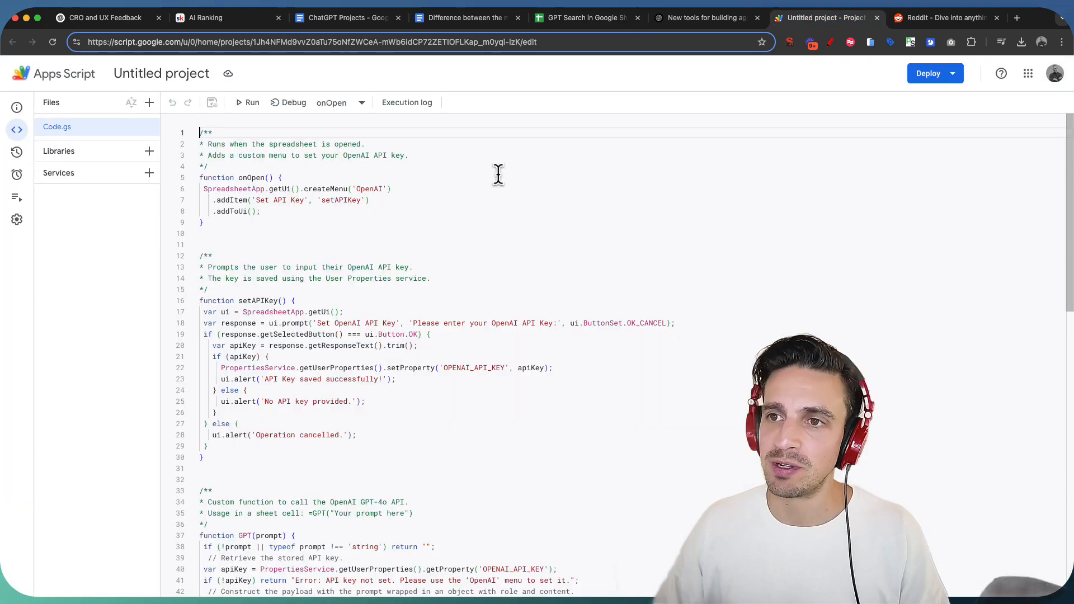
{"action": "scroll", "scroll_direction": "down", "scroll_amount": 3}
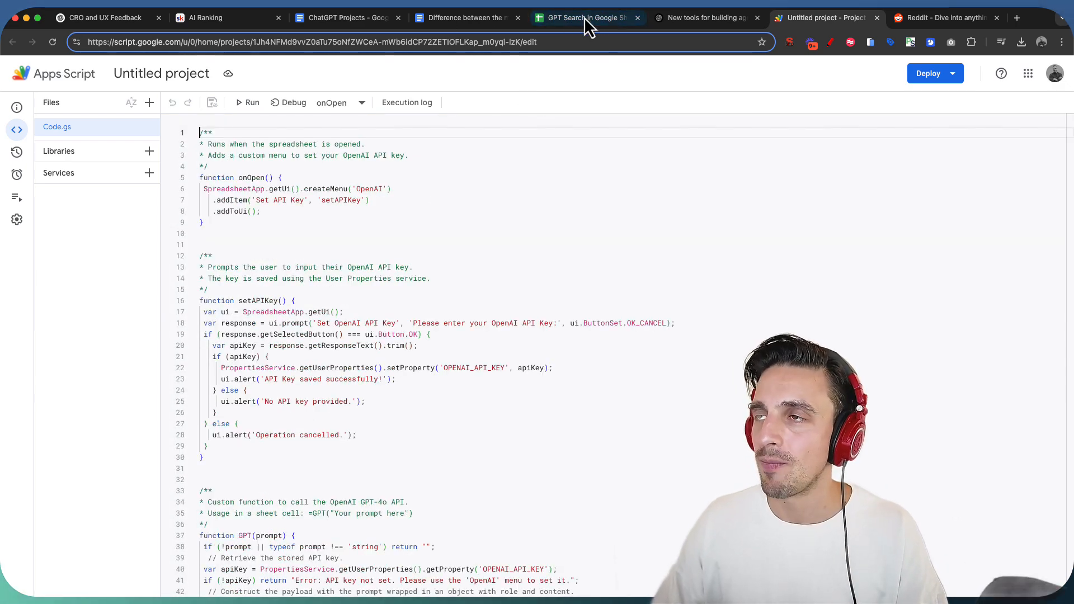
Step: Enter in B2 a =GPT formula asking for the latest news in under 100 words about the company in A2
{"action": "left_click", "coordinate": [585, 17]}
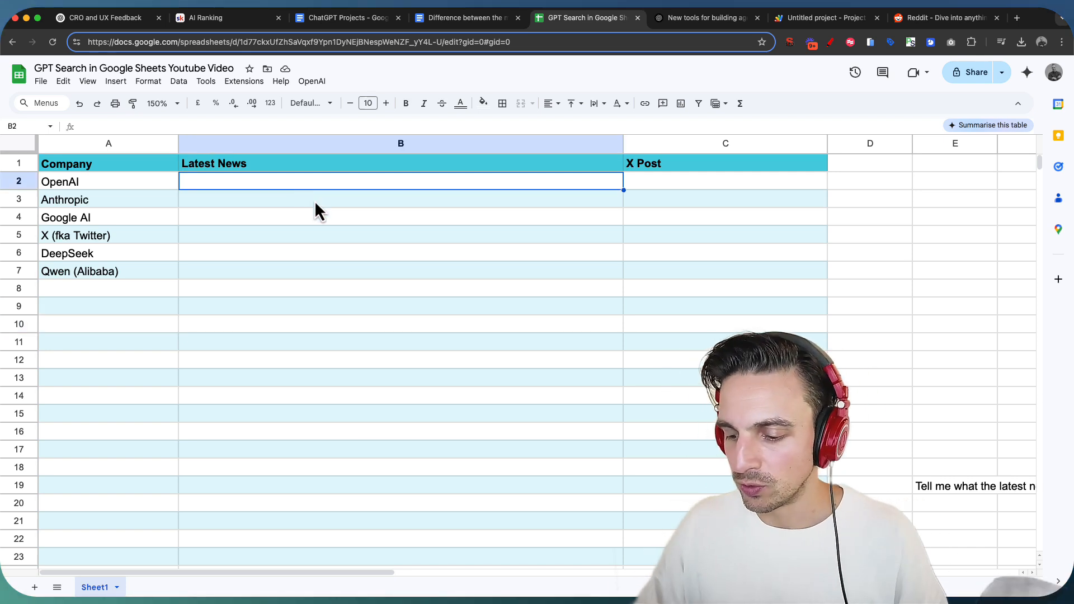
{"action": "type", "text": "=gpt"}
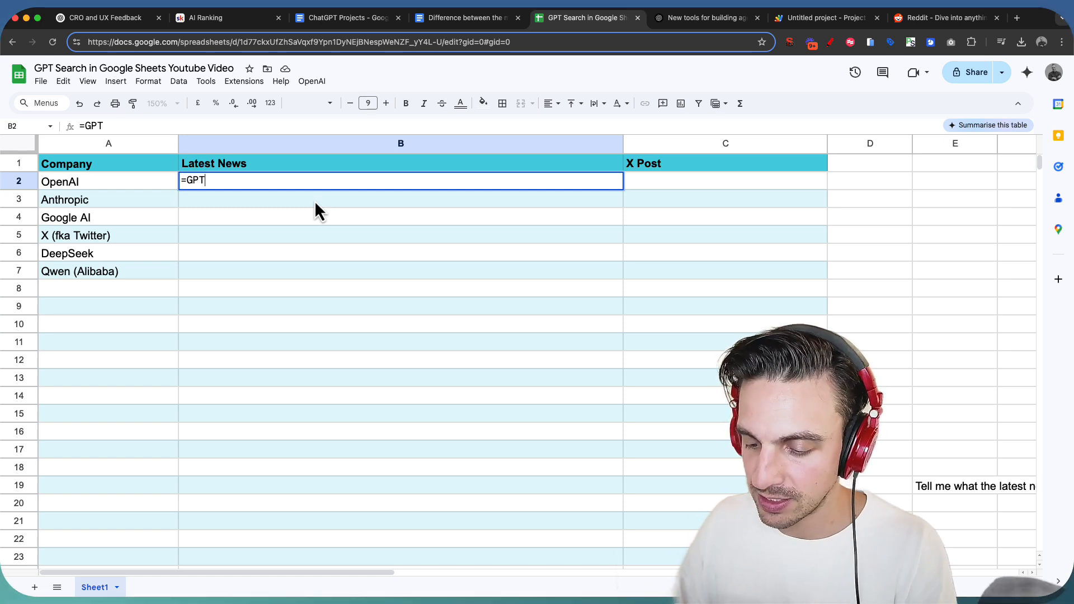
{"action": "type", "text": "("}
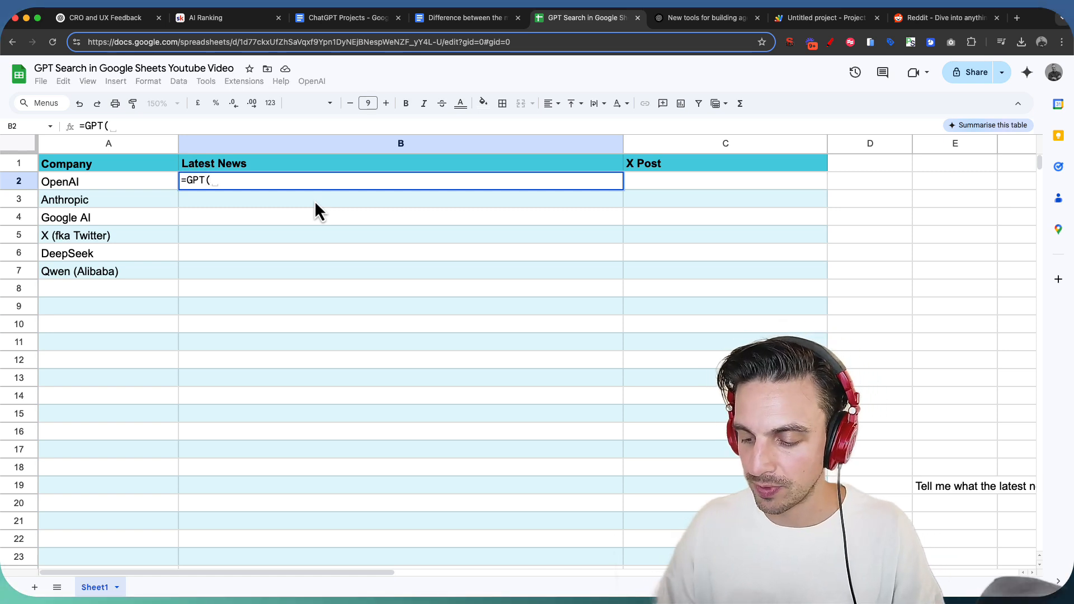
{"action": "type", "text": "\""}
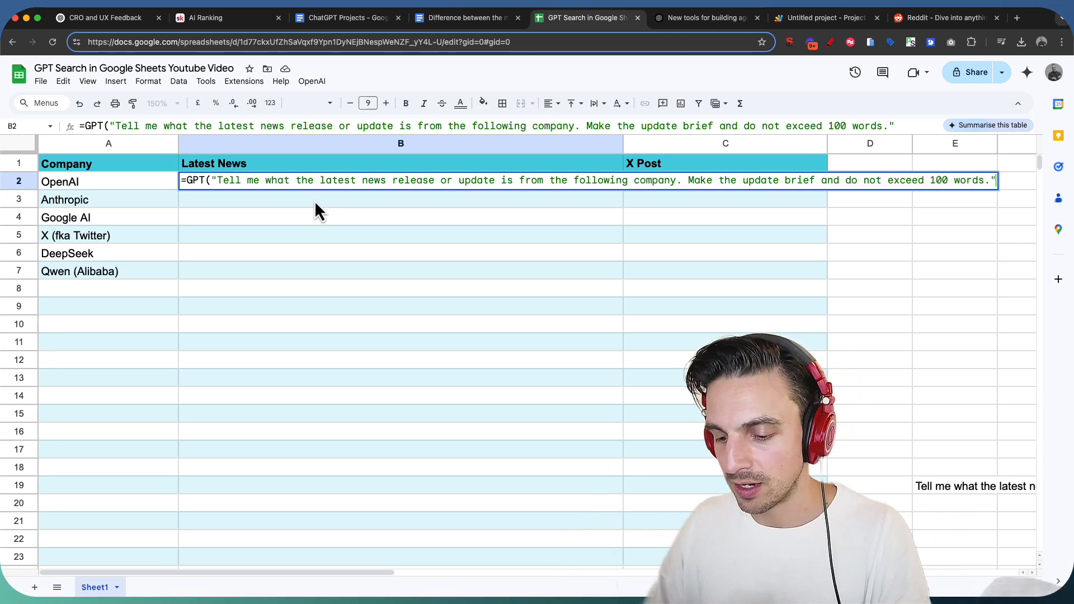
{"action": "type", "text": "&A2"}
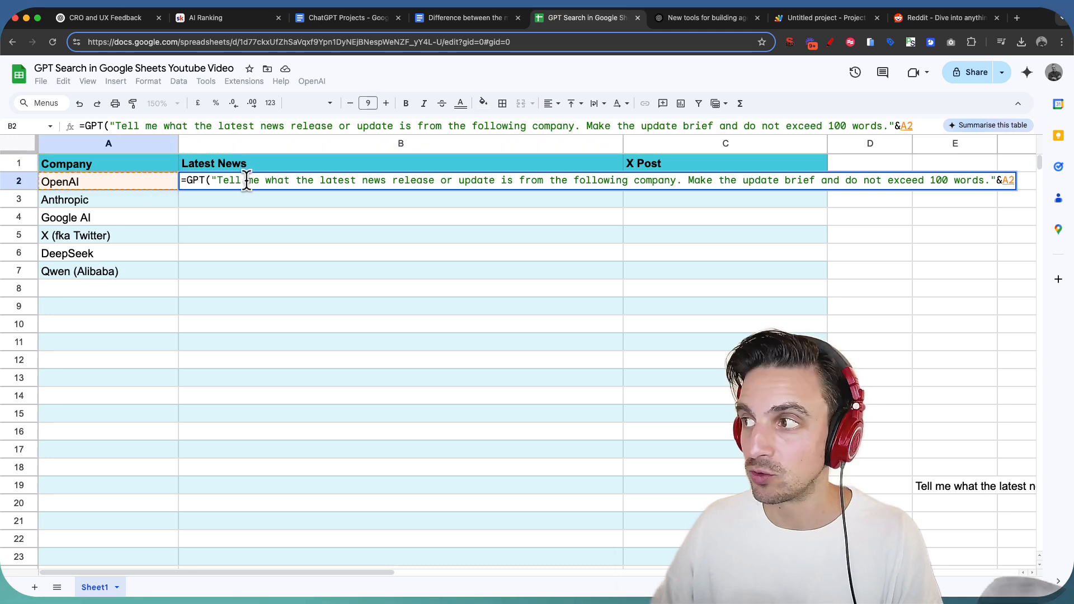
{"action": "key", "text": "Enter"}
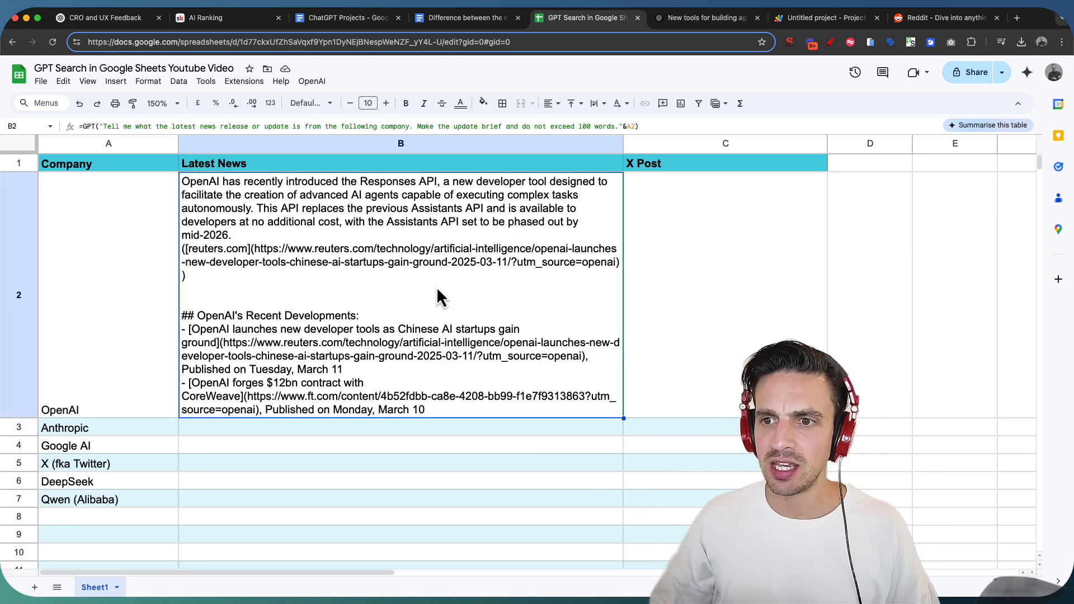
{"action": "mouse_move", "coordinate": [329, 224]}
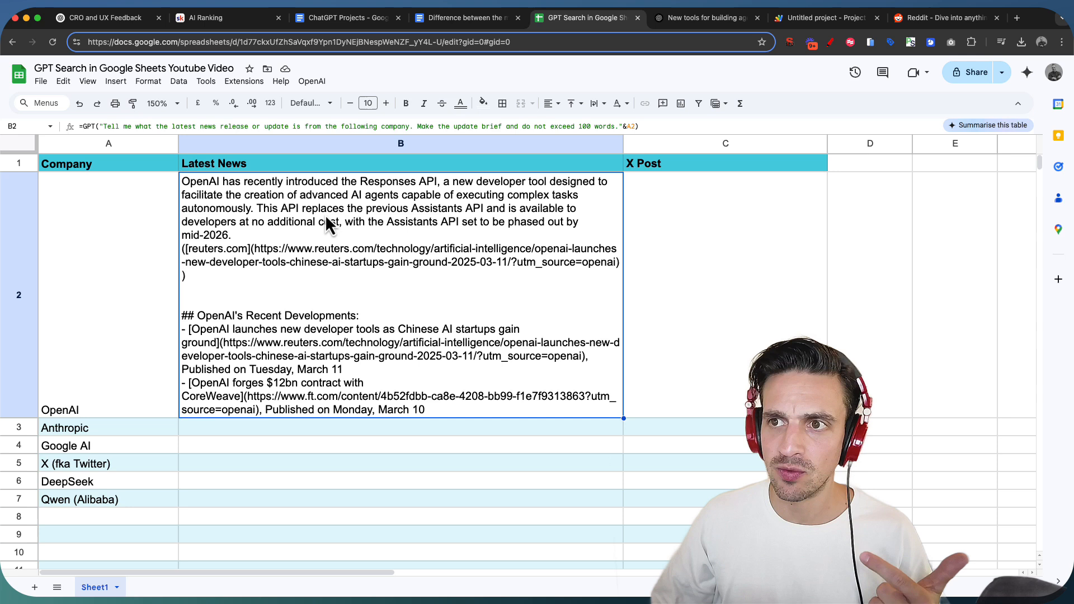
{"action": "mouse_move", "coordinate": [346, 214]}
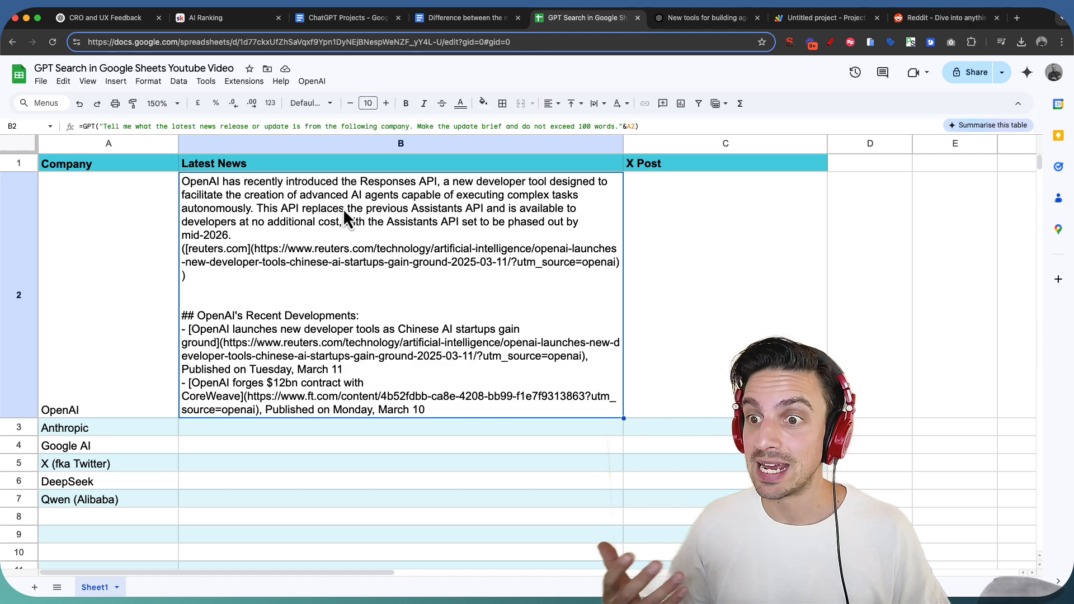
Step: Review OpenAI's returned news summary with source links in B2
{"action": "scroll", "scroll_direction": "down", "scroll_amount": 3}
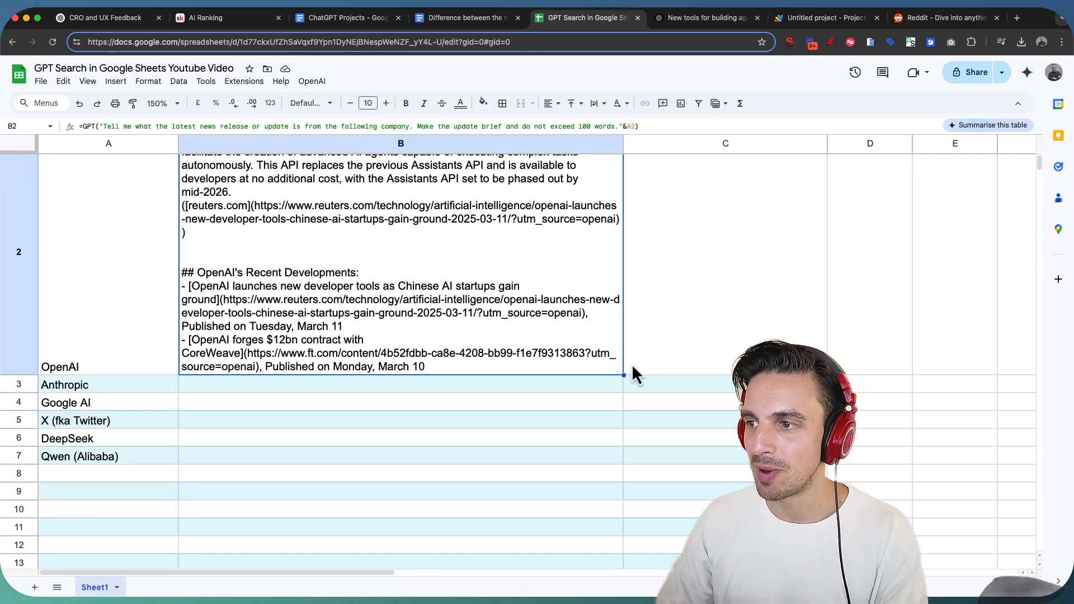
Step: Fill the news formula from B2 down to B7 and review the summaries for Anthropic through Qwen
{"action": "left_click_drag", "start_coordinate": [622, 375], "coordinate": [622, 457]}
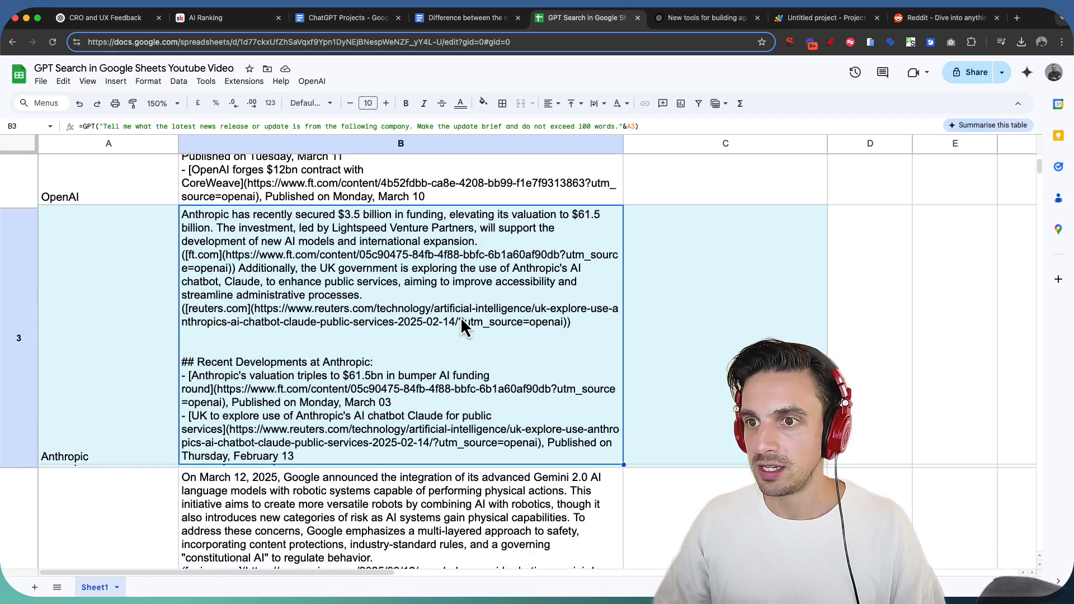
{"action": "scroll", "scroll_direction": "down", "scroll_amount": 3}
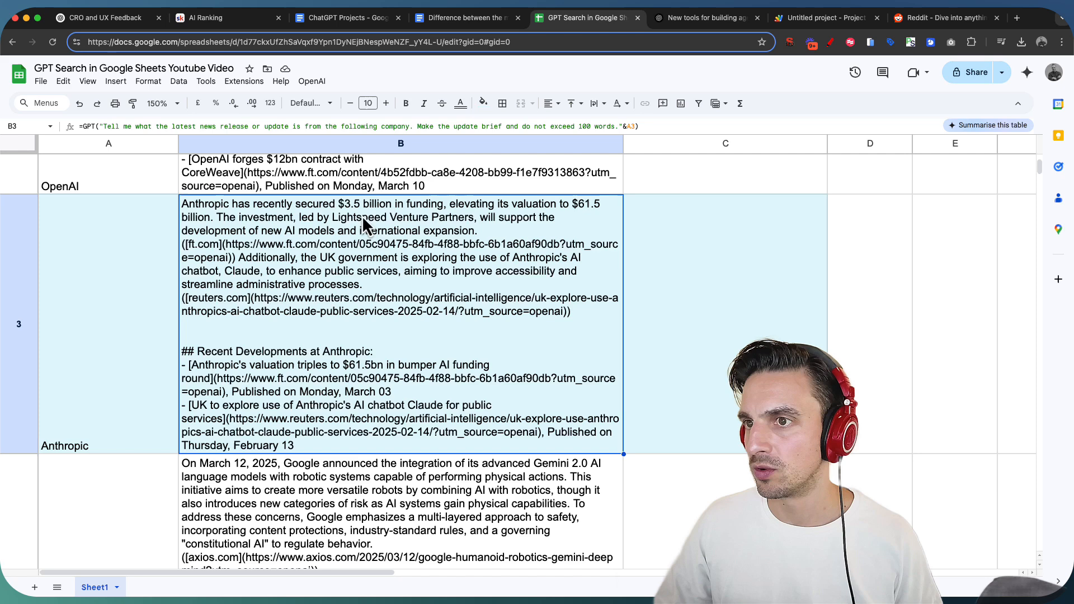
{"action": "scroll", "scroll_direction": "down", "scroll_amount": 3}
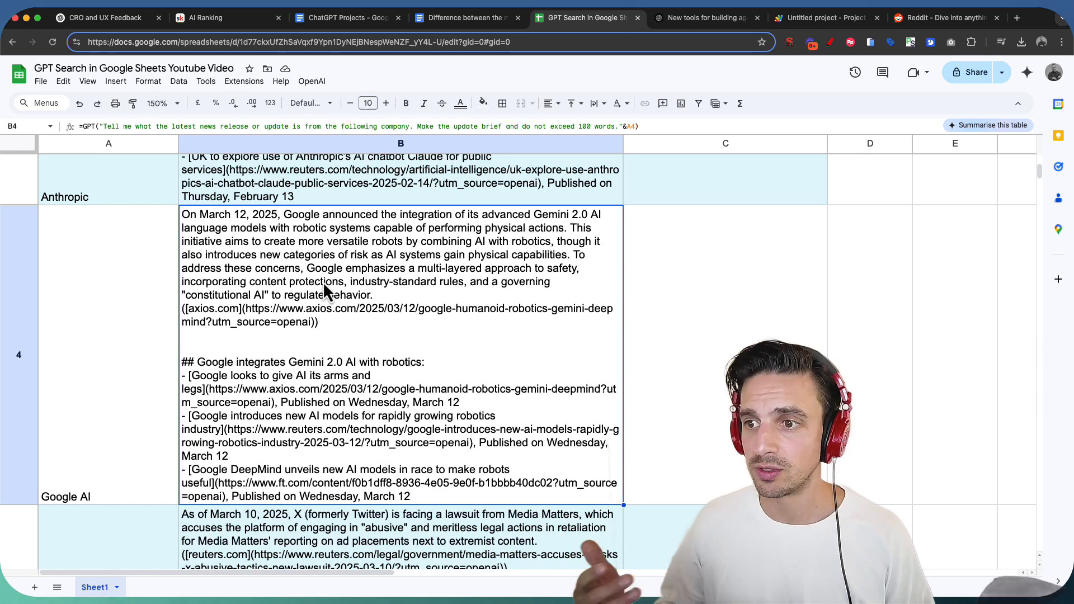
{"action": "scroll", "scroll_direction": "down", "scroll_amount": 3}
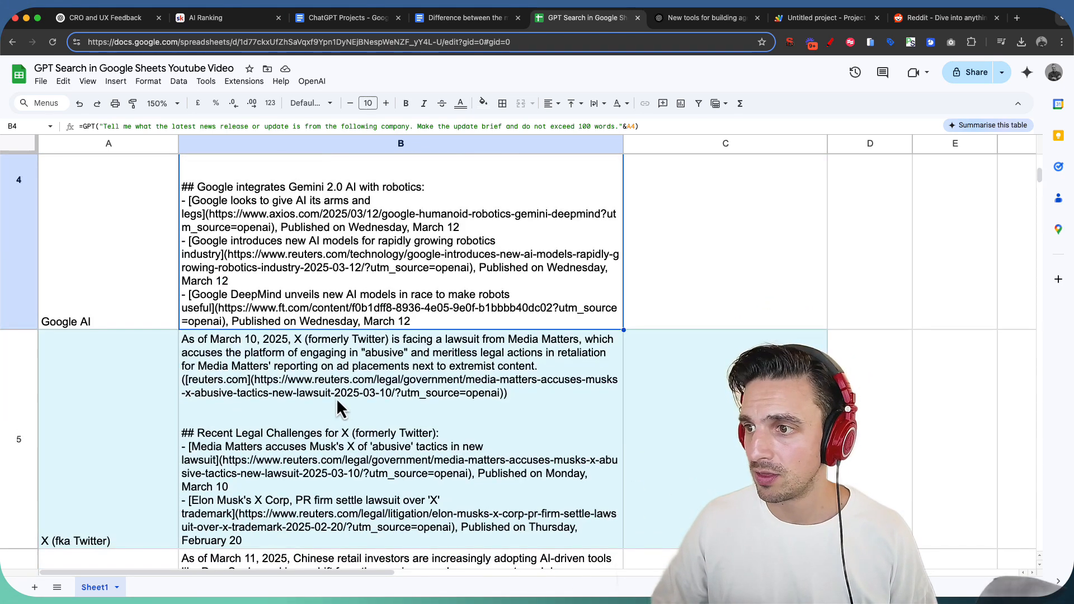
{"action": "scroll", "scroll_direction": "down", "scroll_amount": 3}
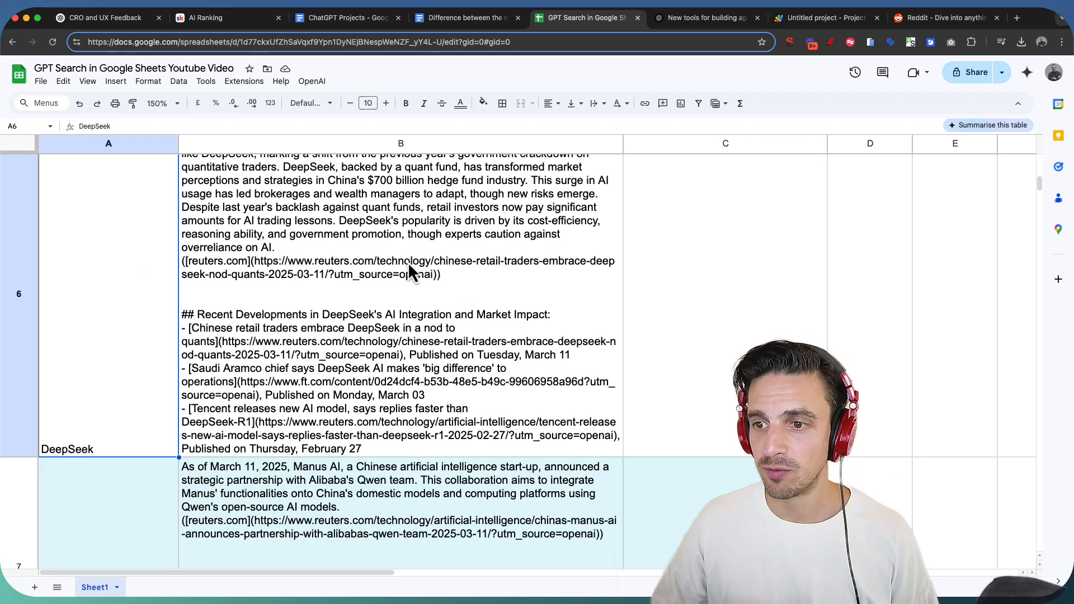
{"action": "scroll", "scroll_direction": "down", "scroll_amount": 3}
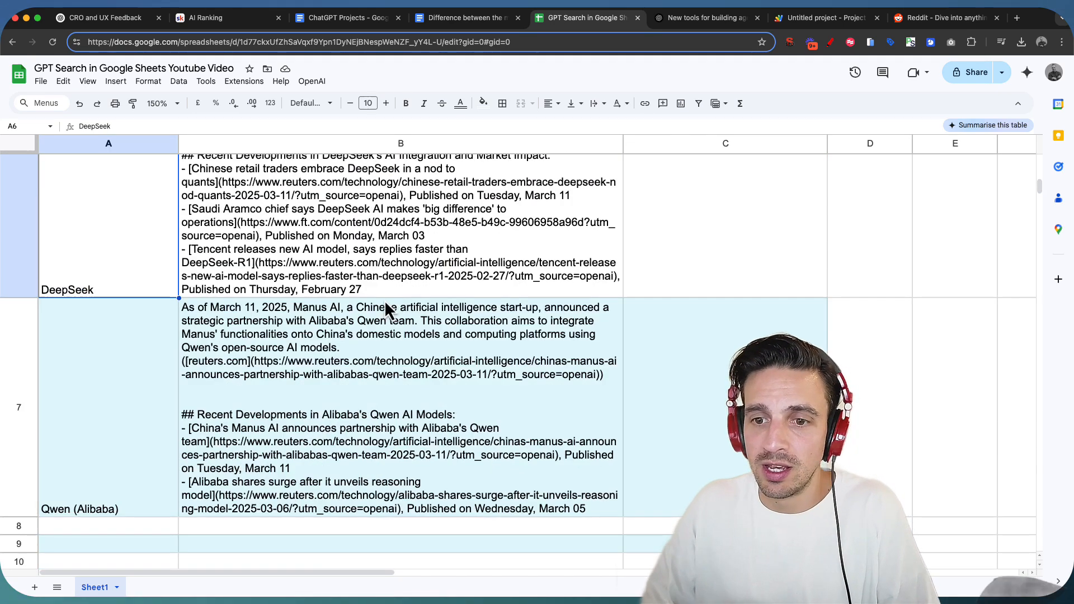
{"action": "scroll", "scroll_direction": "down", "scroll_amount": 3}
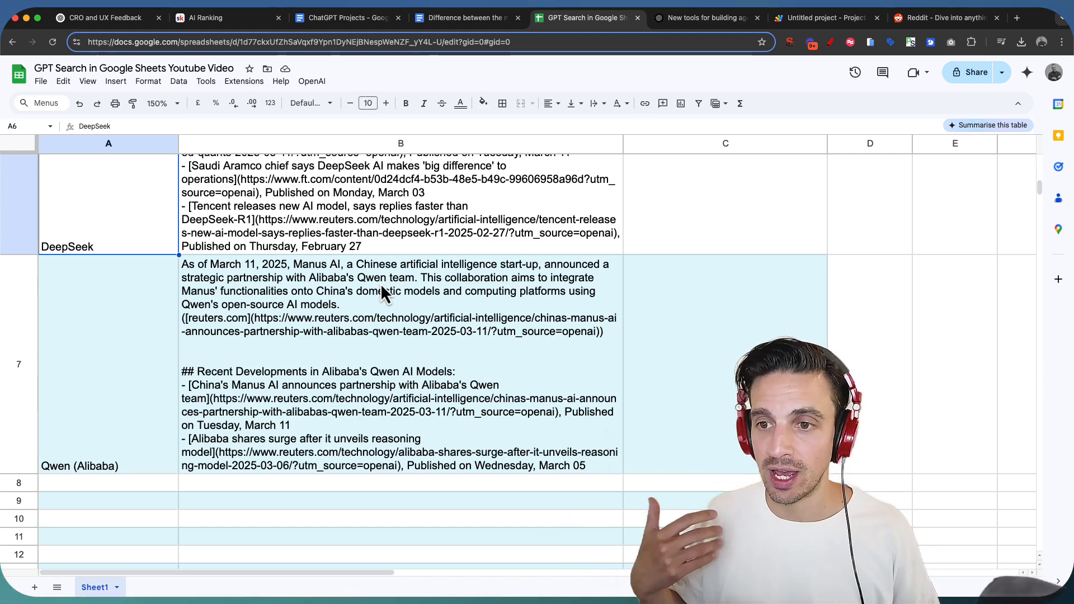
{"action": "mouse_move", "coordinate": [555, 345]}
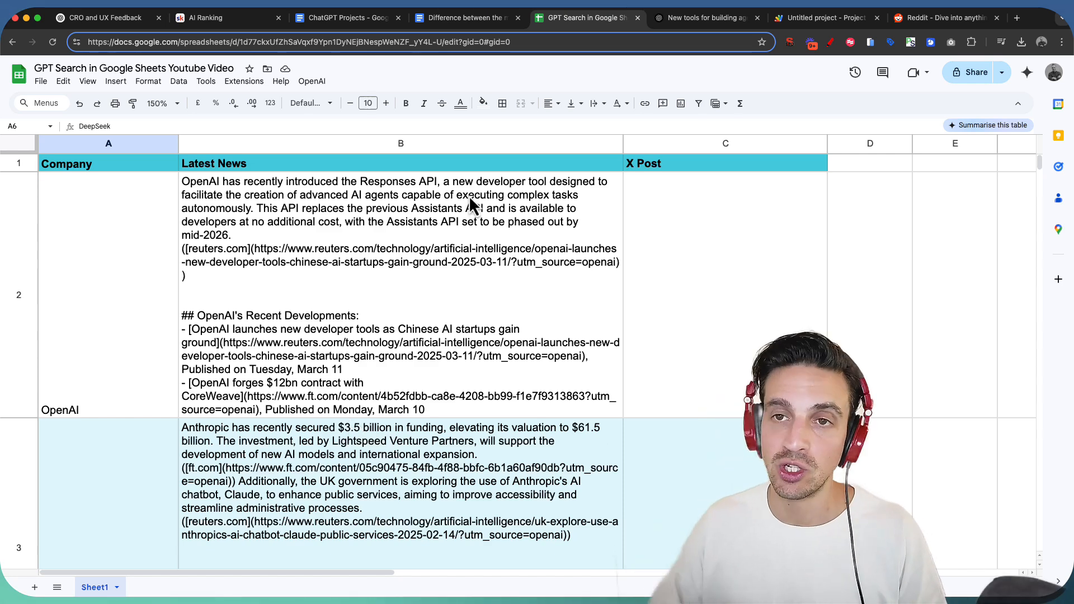
Step: Run the OpenAI request script from the Apps Script editor
{"action": "left_click", "coordinate": [709, 18]}
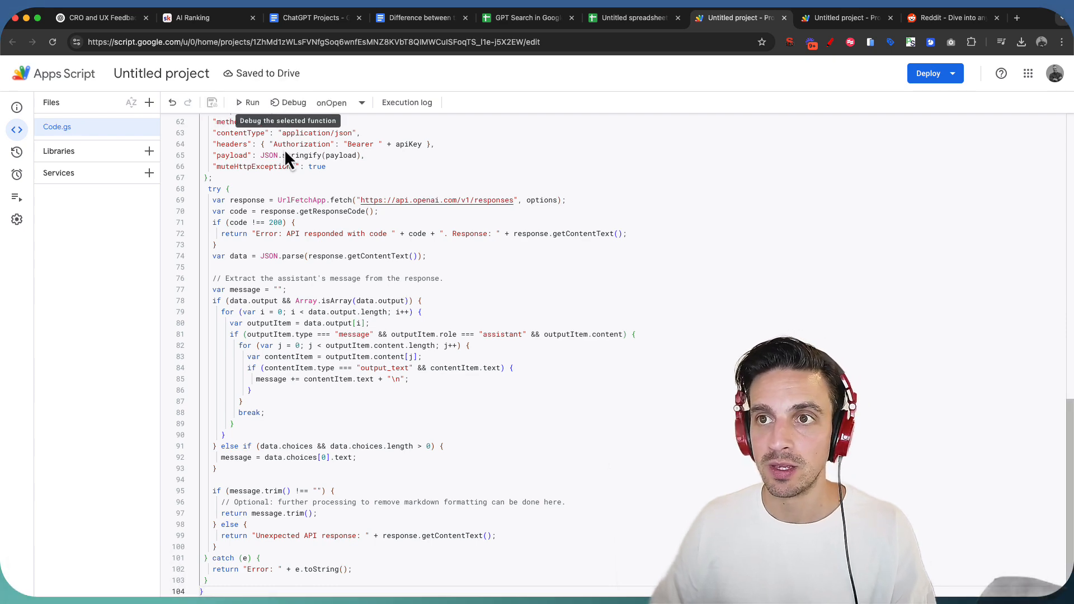
{"action": "left_click", "coordinate": [629, 18]}
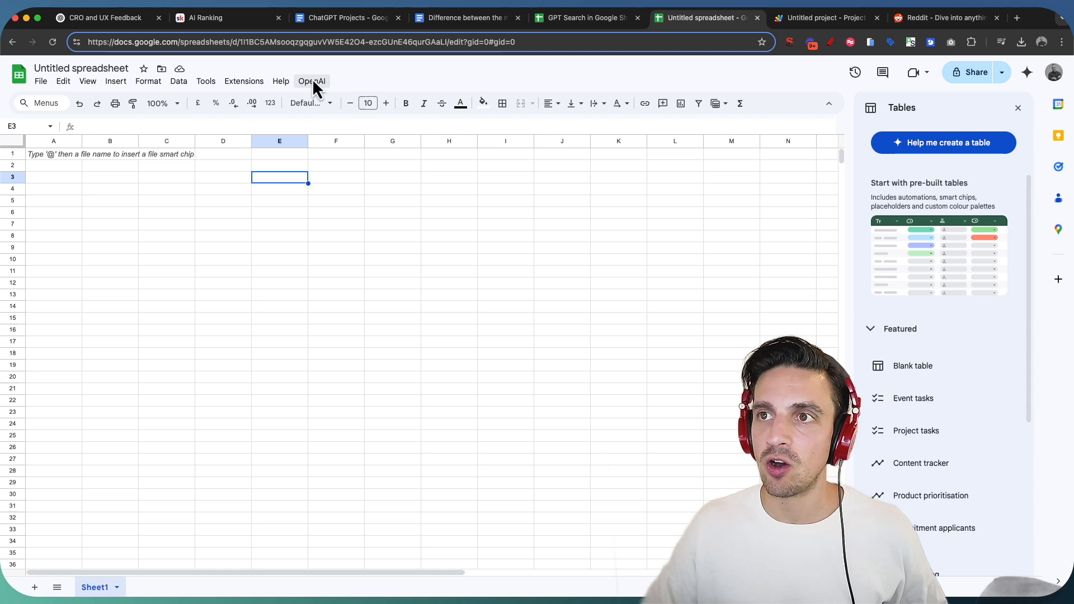
Step: Open the custom OpenAI menu added to the sheet by the script
{"action": "left_click", "coordinate": [311, 80]}
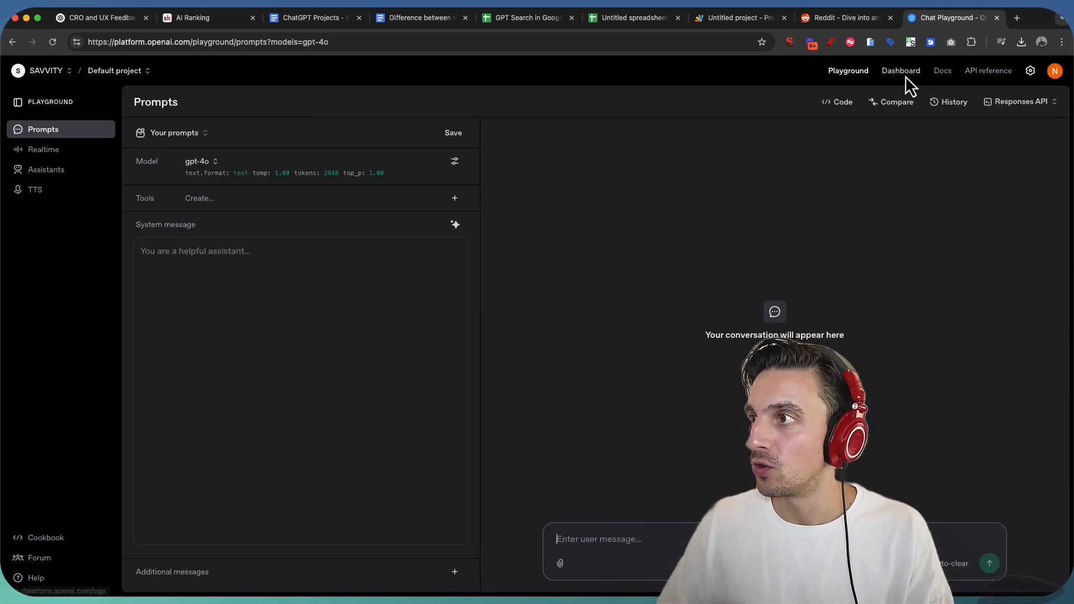
Step: Go to the OpenAI Platform dashboard and view the project's API keys list
{"action": "left_click", "coordinate": [901, 71]}
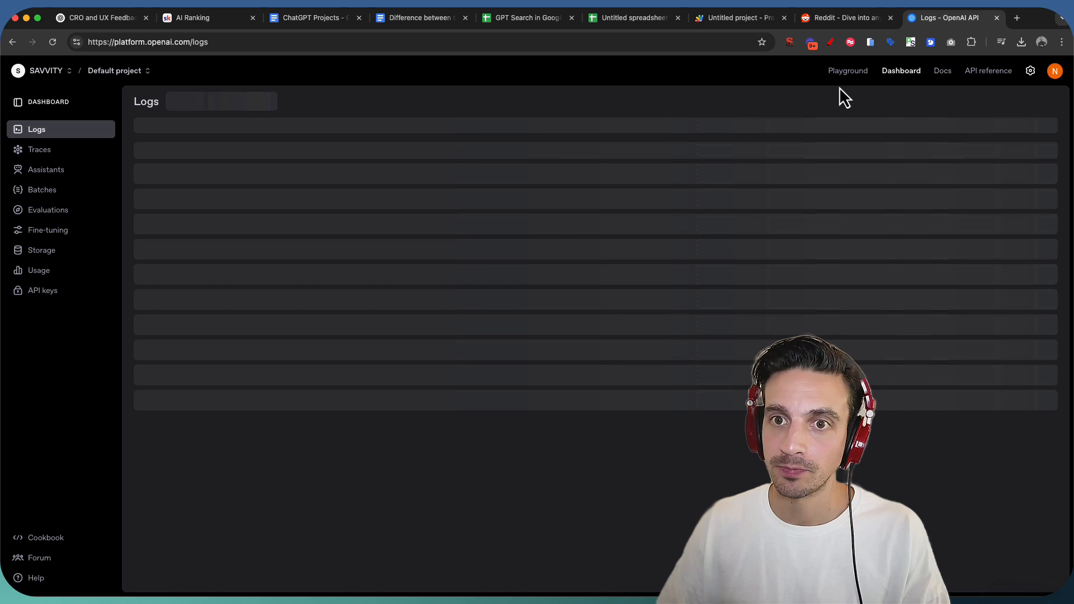
{"action": "left_click", "coordinate": [42, 291]}
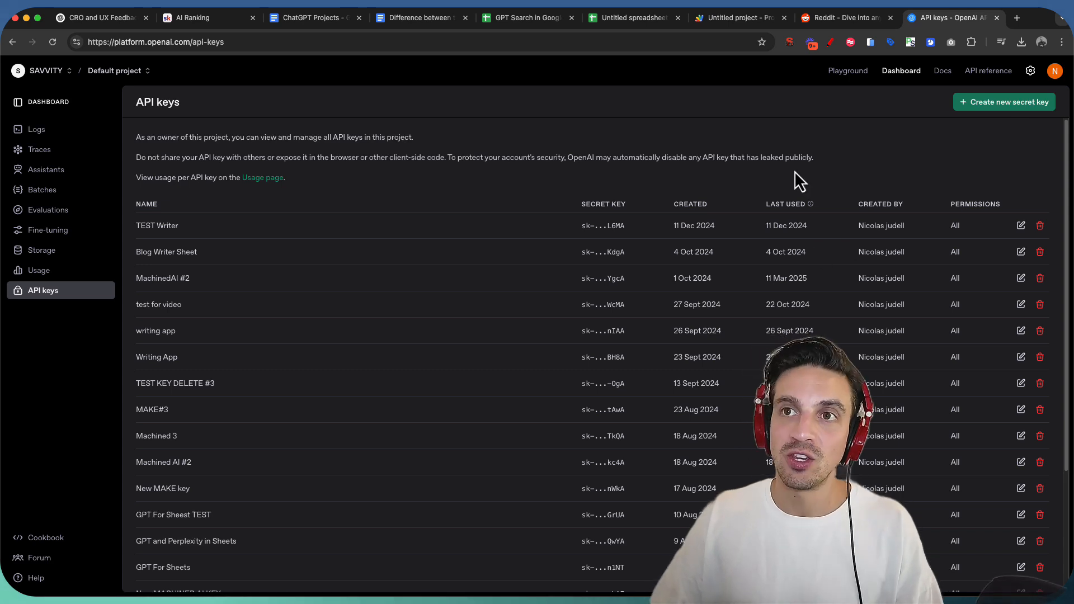
{"action": "mouse_move", "coordinate": [763, 118]}
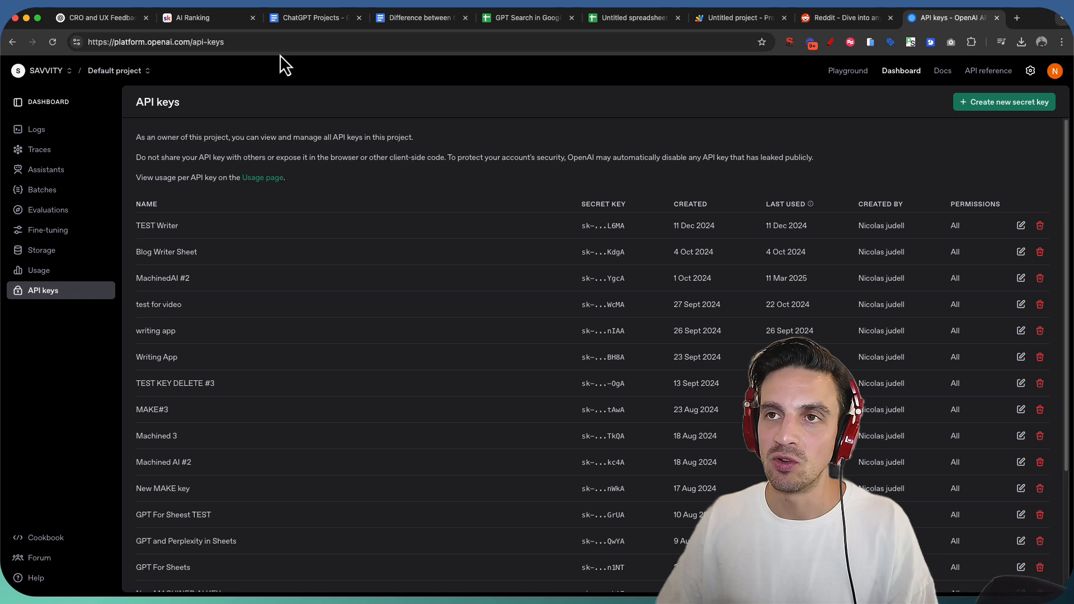
{"action": "mouse_move", "coordinate": [652, 18]}
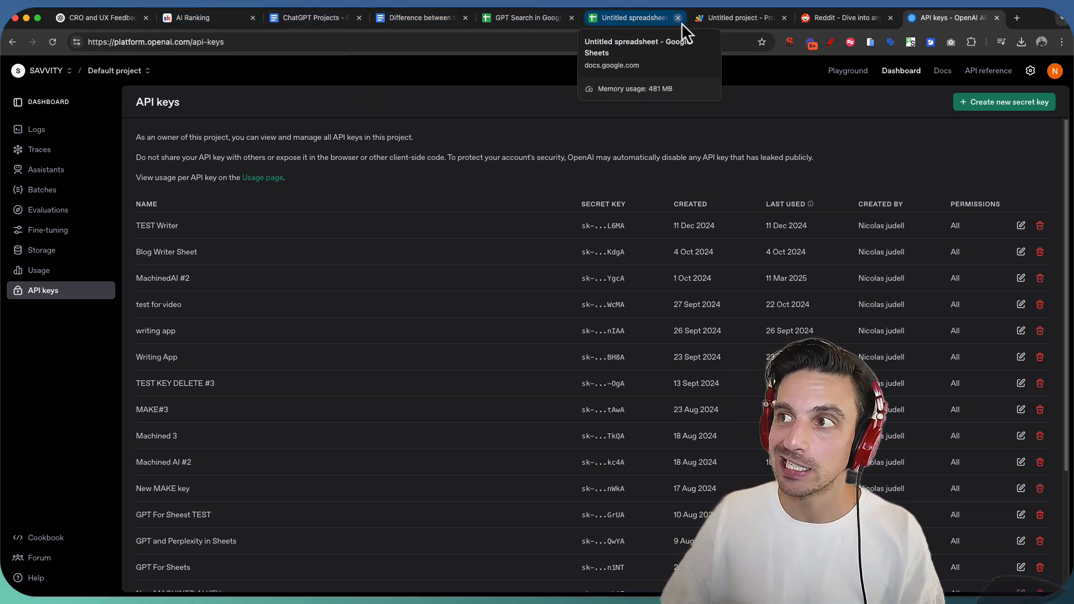
Step: Start OpenAI > Set API Key and authorise the script with the chosen Google account
{"action": "left_click", "coordinate": [630, 18]}
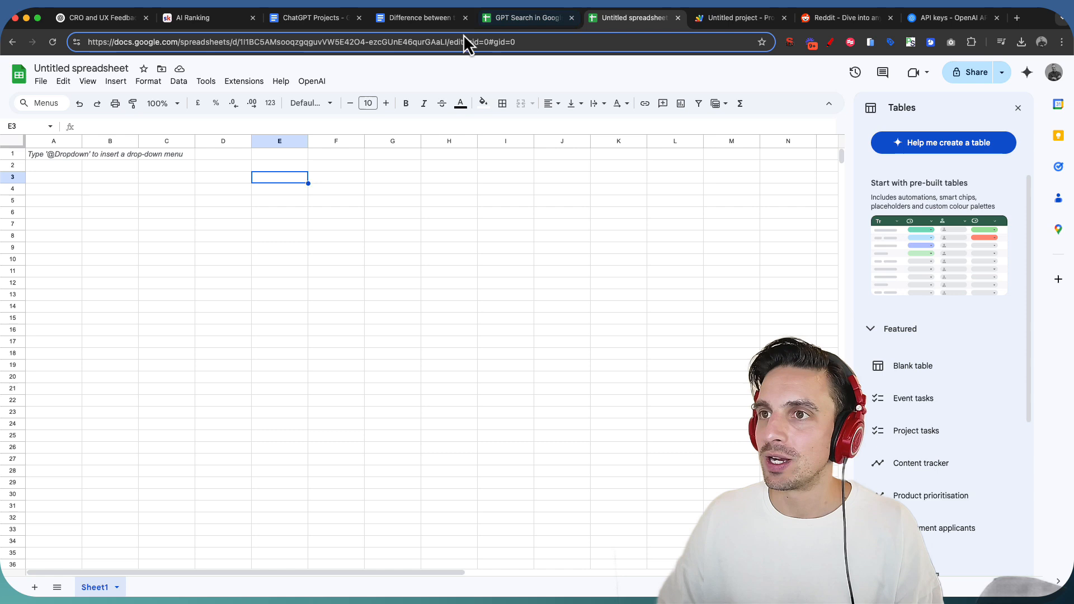
{"action": "left_click", "coordinate": [311, 81]}
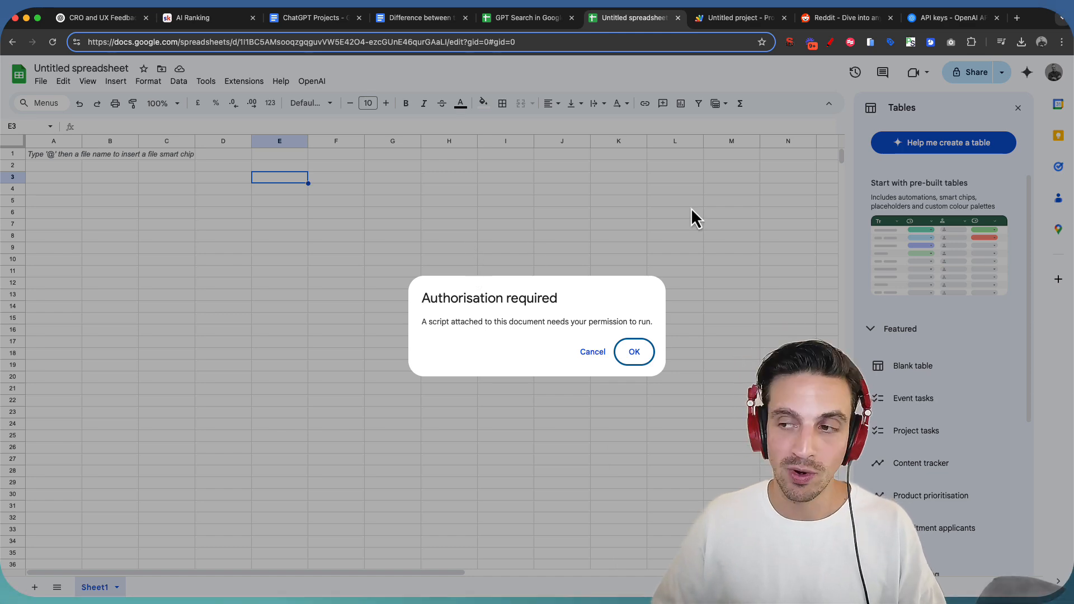
{"action": "left_click", "coordinate": [633, 351]}
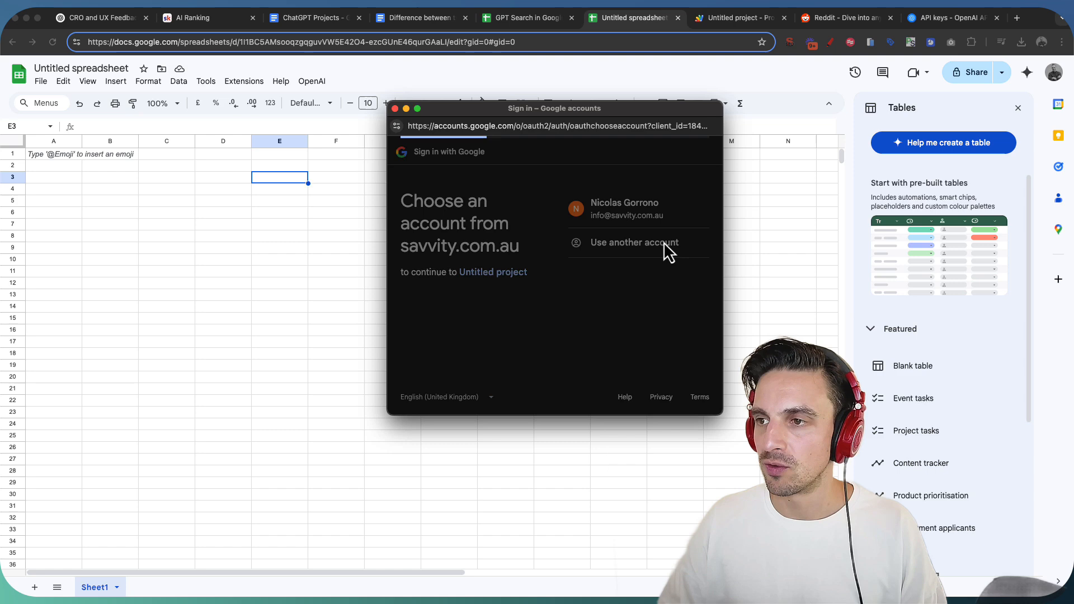
{"action": "left_click", "coordinate": [624, 208]}
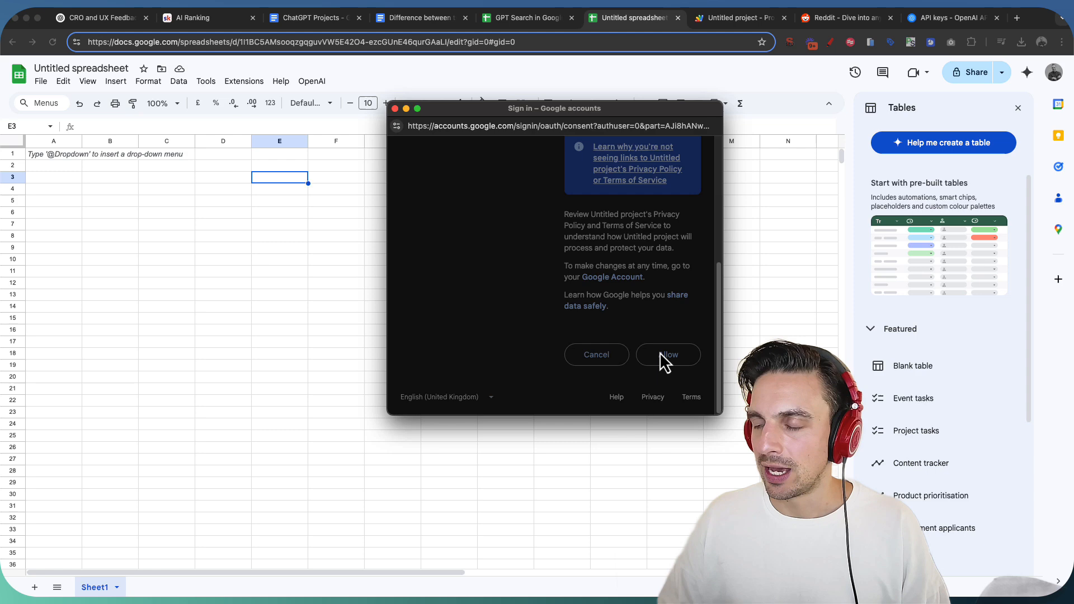
{"action": "left_click", "coordinate": [667, 355]}
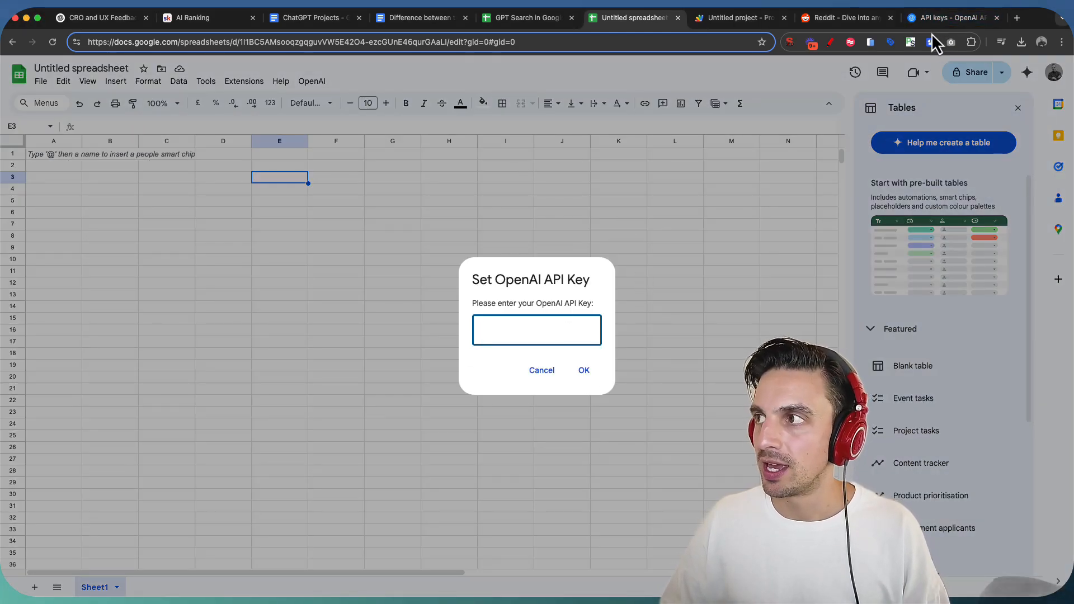
Step: Enter the OpenAI API key and confirm it was saved successfully
{"action": "left_click", "coordinate": [911, 43]}
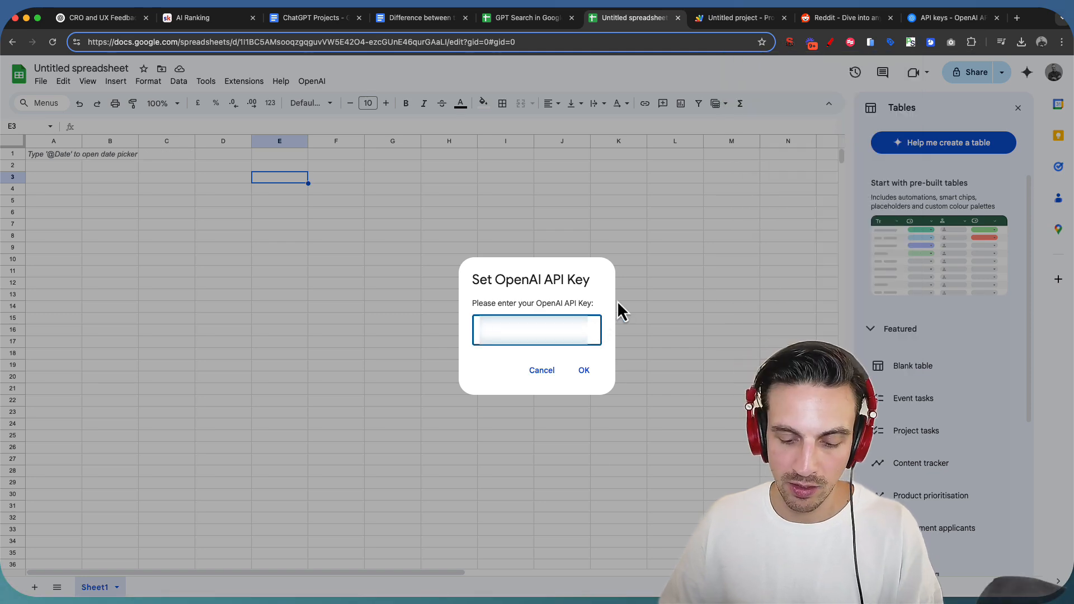
{"action": "type", "text": "API_KEY"}
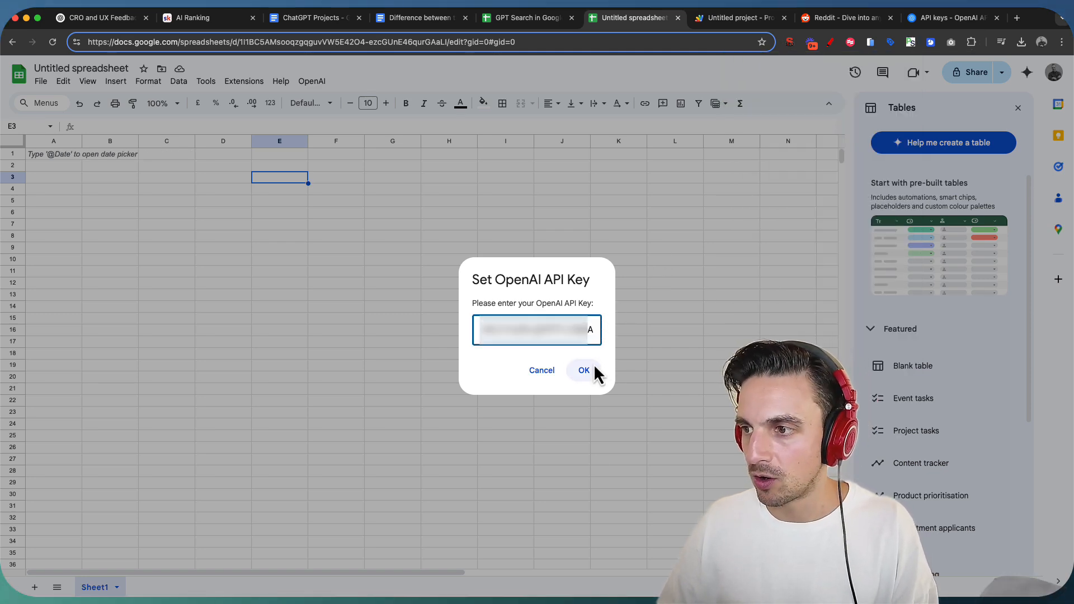
{"action": "left_click", "coordinate": [584, 370]}
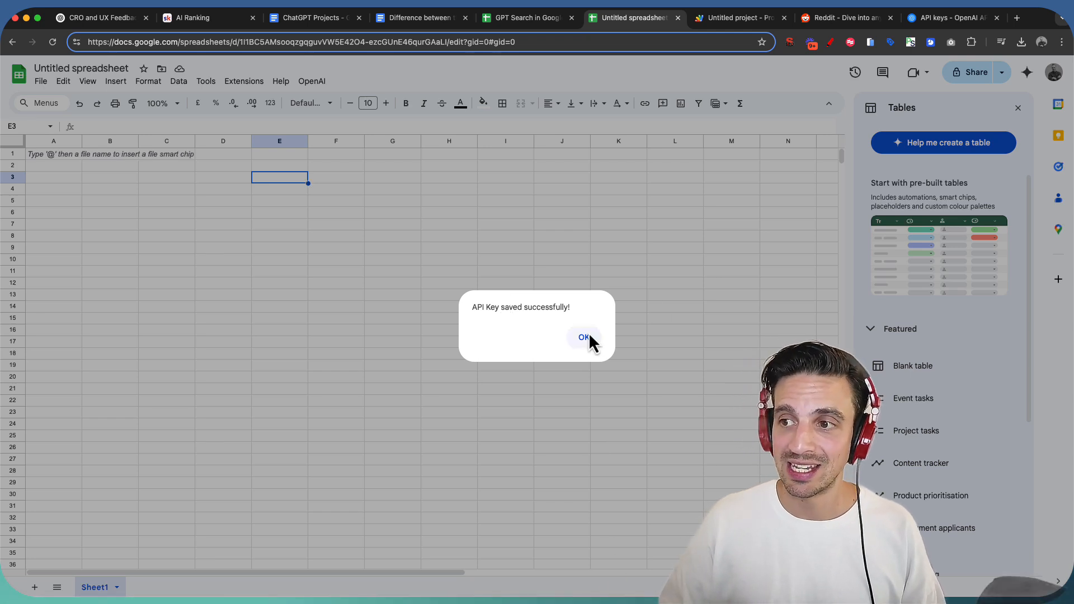
{"action": "left_click", "coordinate": [584, 337]}
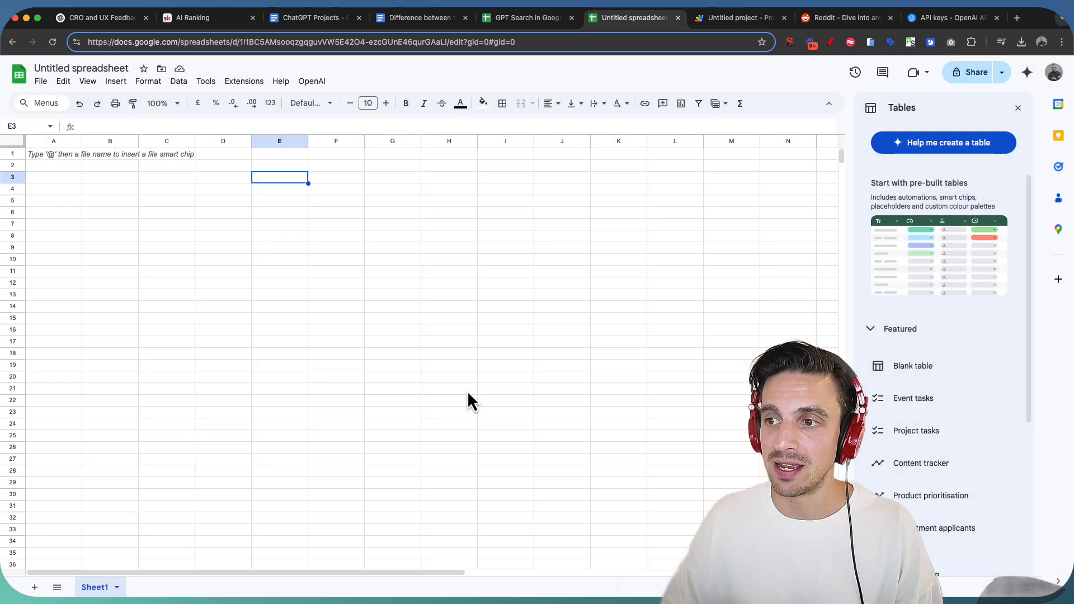
Step: Enter in B6 =GPT("did the Donald trump palce tarifsd on asutralia today?") to test web search
{"action": "left_click", "coordinate": [165, 200]}
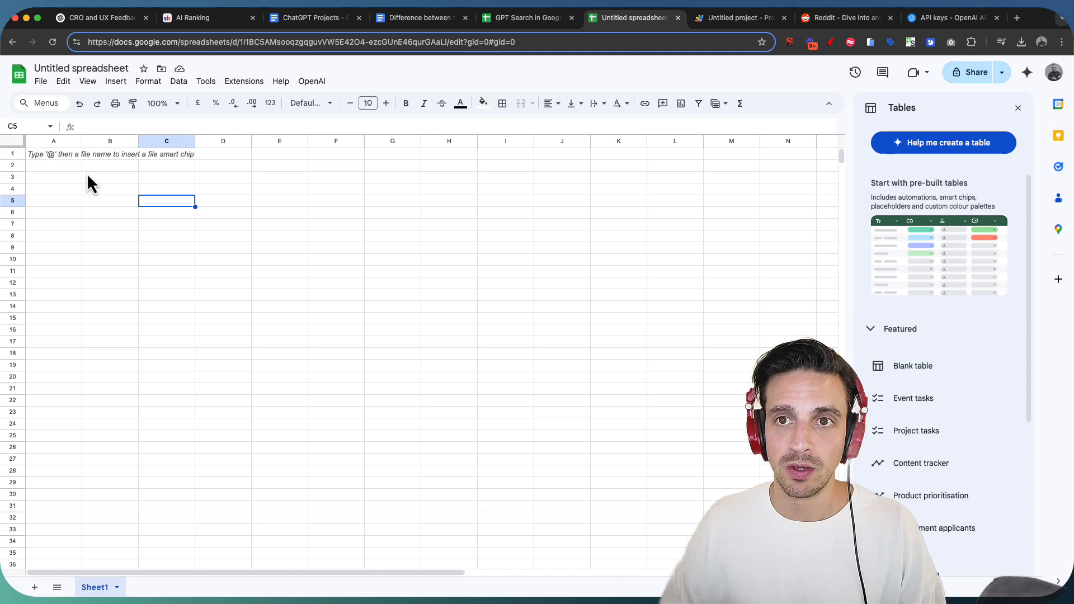
{"action": "left_click", "coordinate": [110, 212]}
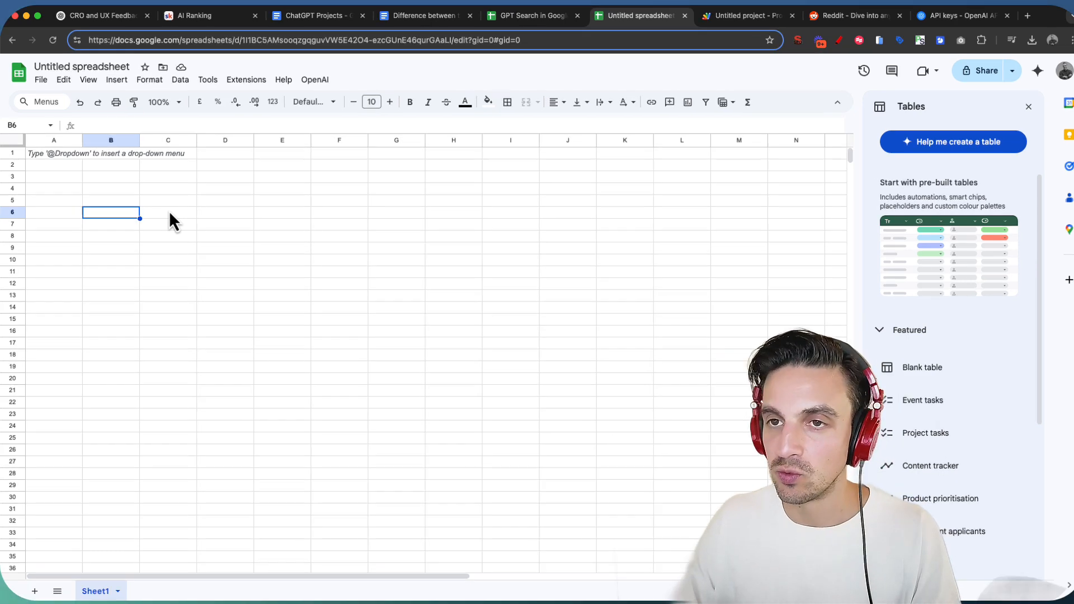
{"action": "type", "text": "=GPT(\"did the use"}
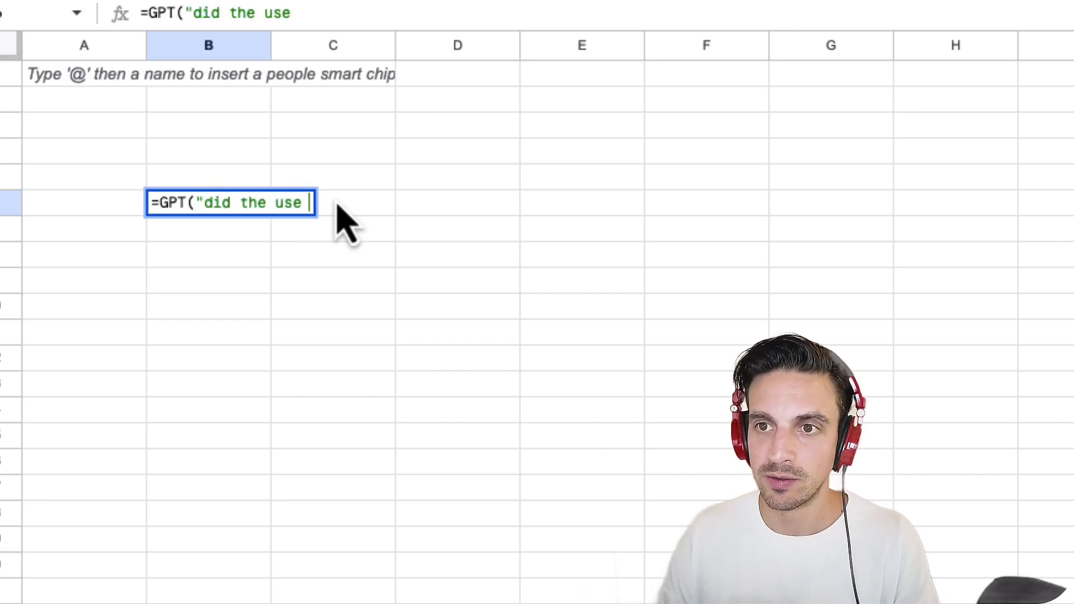
{"action": "type", "text": "Do"}
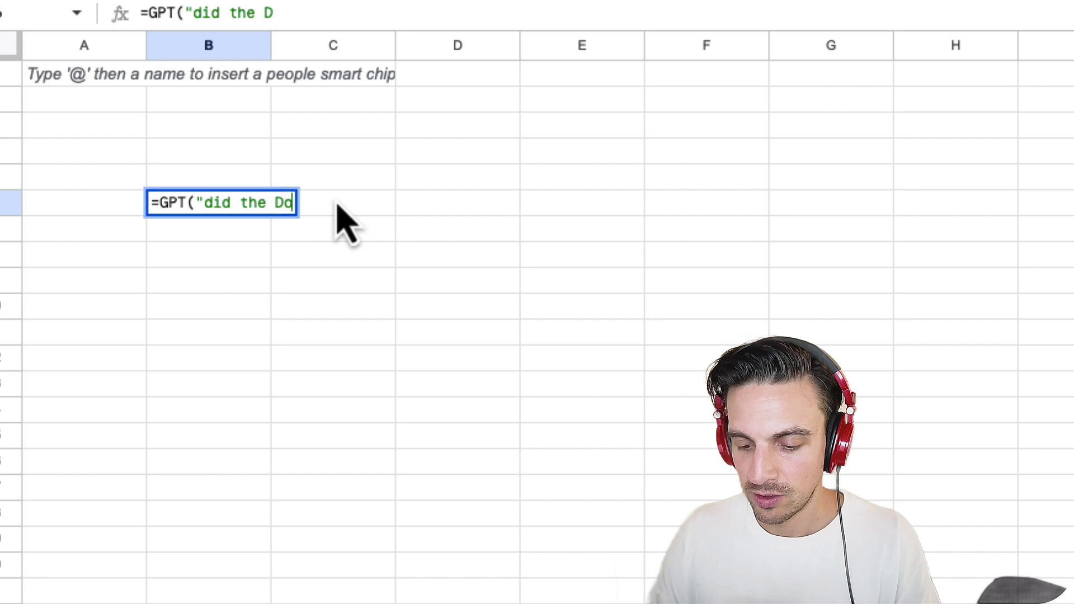
{"action": "type", "text": "nald"}
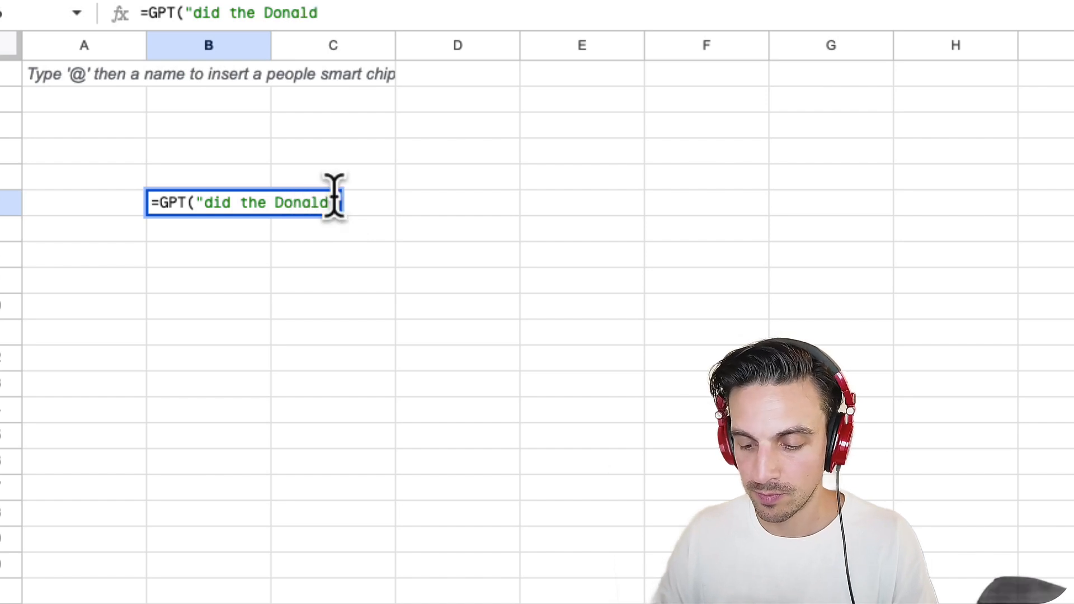
{"action": "type", "text": "trump palce"}
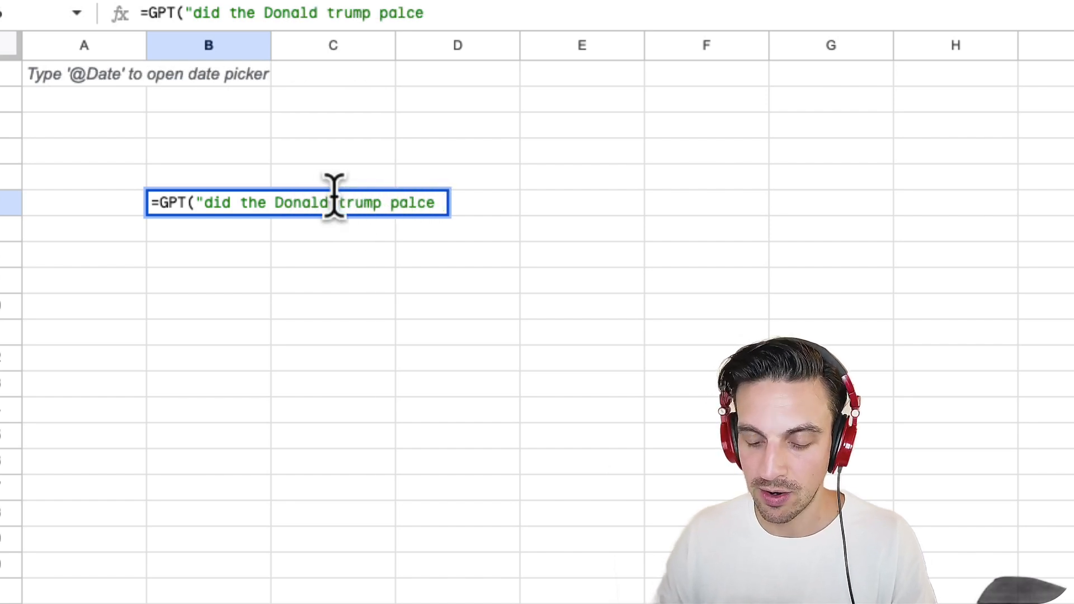
{"action": "type", "text": "tarifsd on asutralia today?\""}
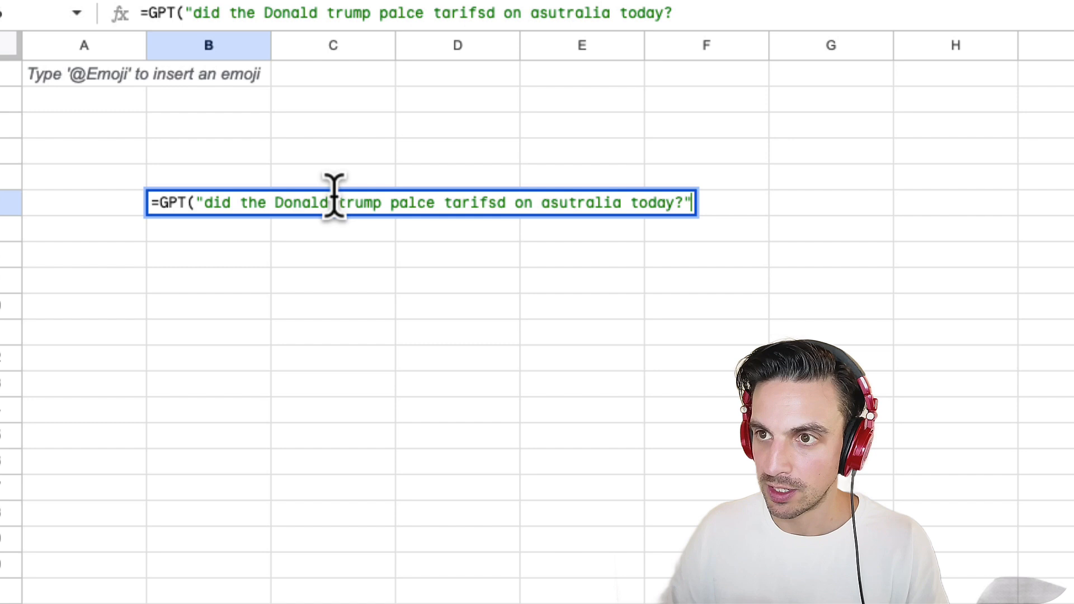
{"action": "type", "text": ")"}
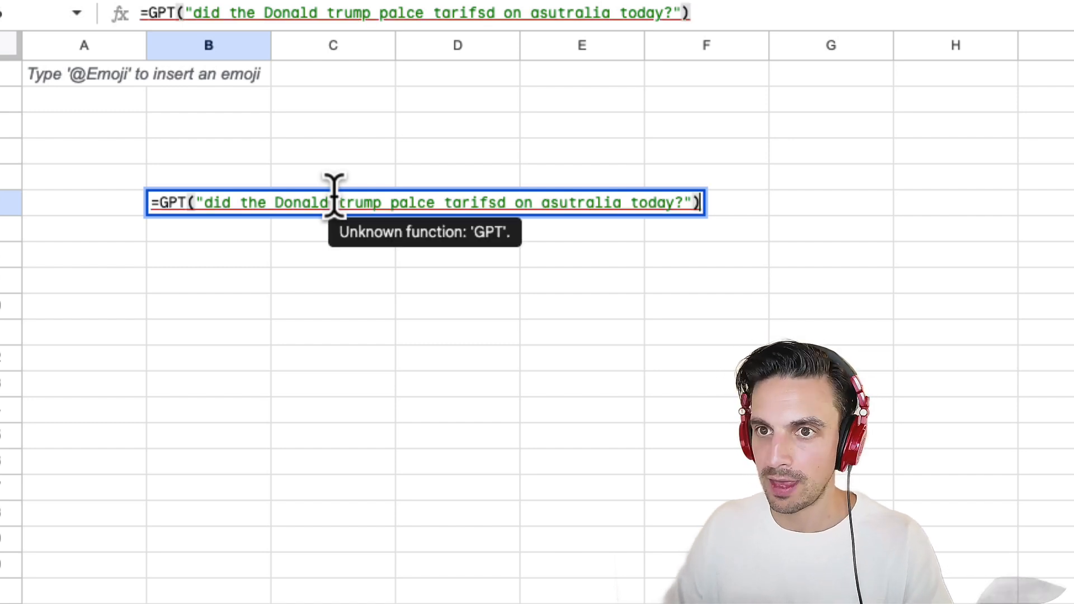
{"action": "key", "text": "Enter"}
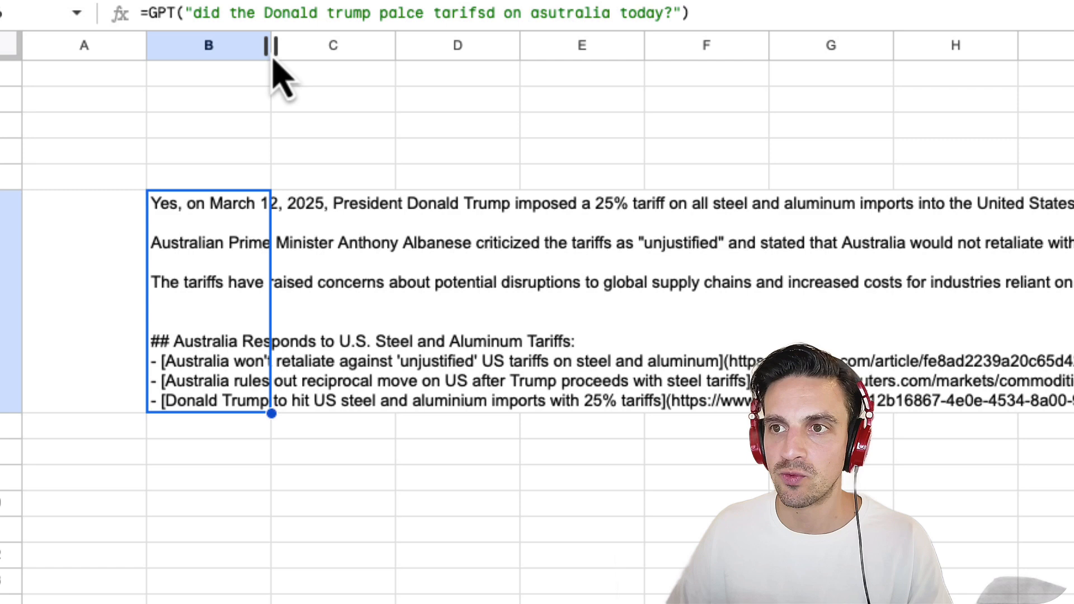
Step: Adjust column B to fit the returned tariffs answer with article links
{"action": "right_click", "coordinate": [208, 45]}
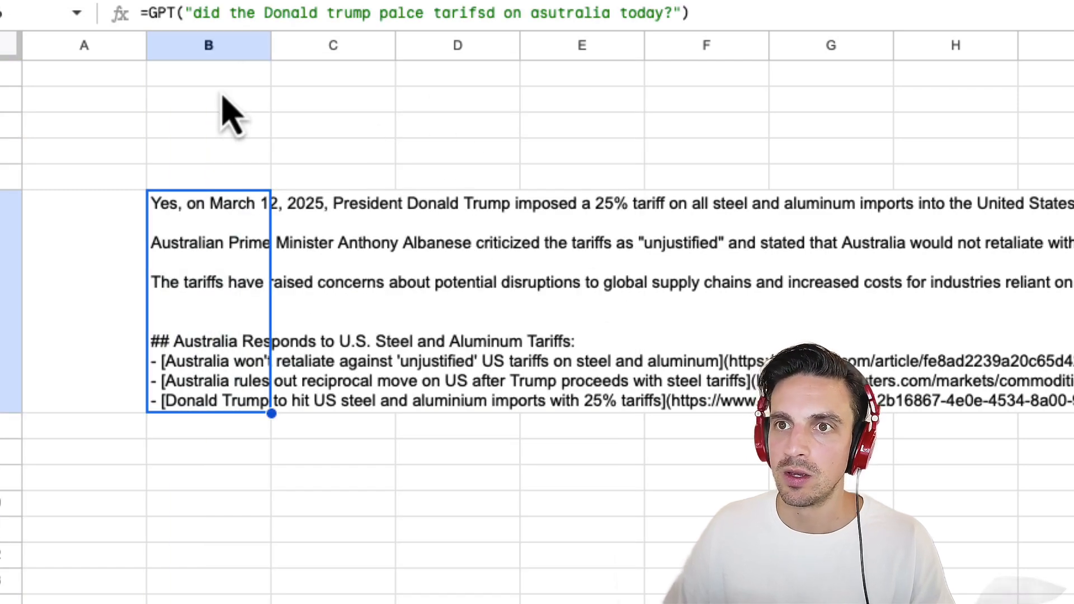
{"action": "left_click", "coordinate": [208, 45]}
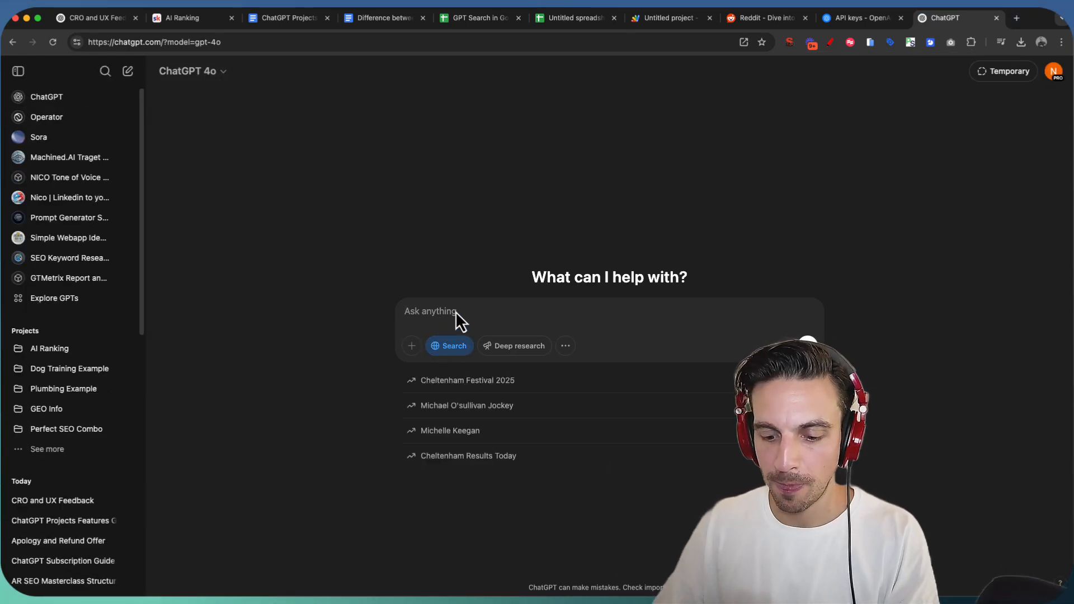
Step: Ask ChatGPT 'did donald trump impose tarifs on australia today' and return to the untitled spreadsheet
{"action": "type", "text": "did donald"}
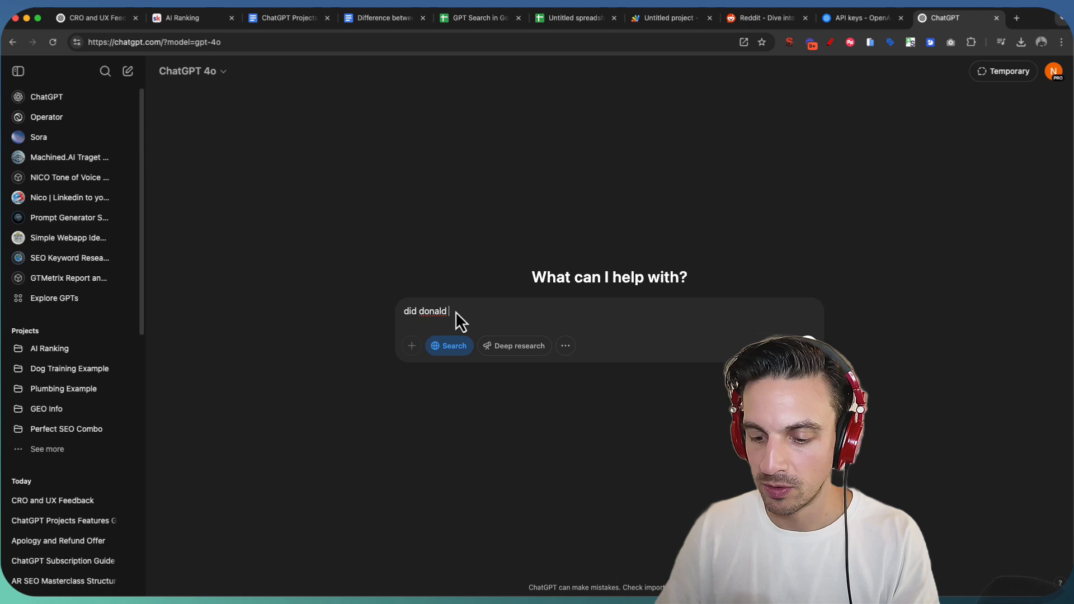
{"action": "type", "text": "trump i"}
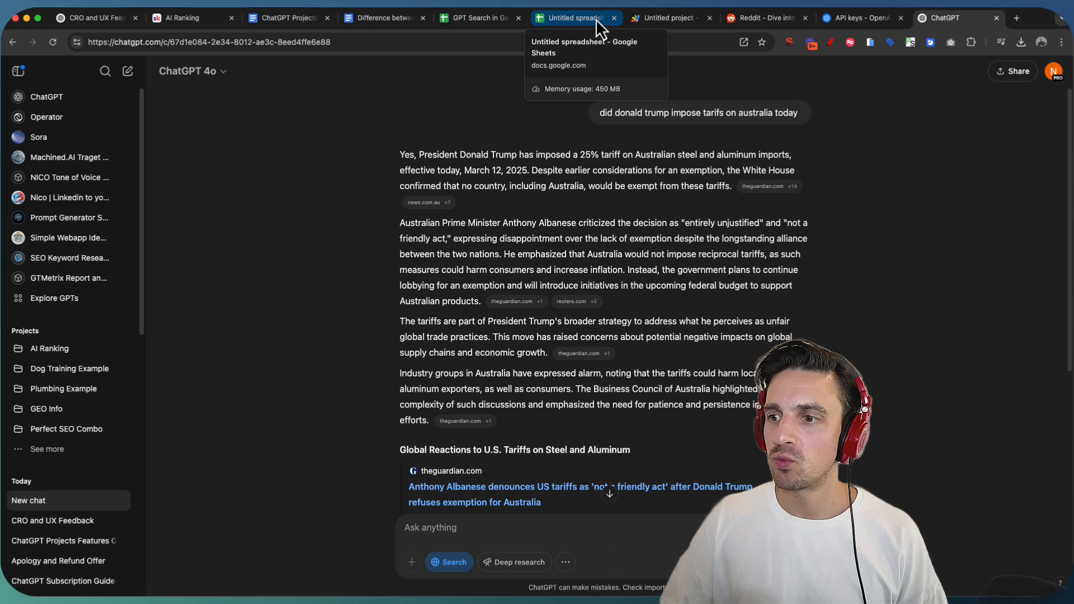
{"action": "left_click", "coordinate": [575, 18]}
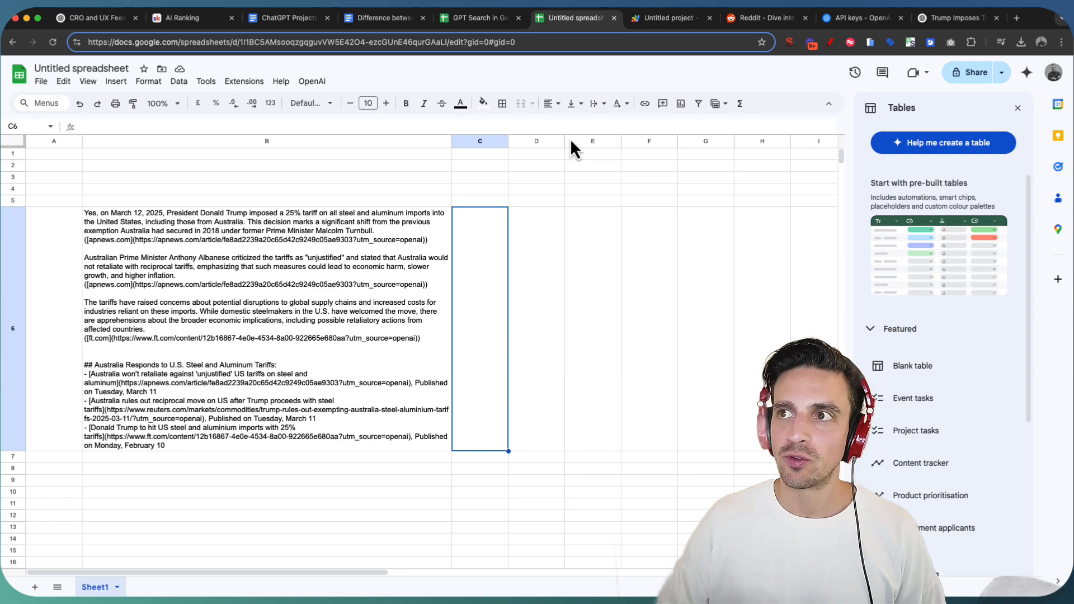
Step: In C2 enter =GPT("Take the following information and turn it into an X post..."&B2) to generate OpenAI's post
{"action": "left_click", "coordinate": [481, 18]}
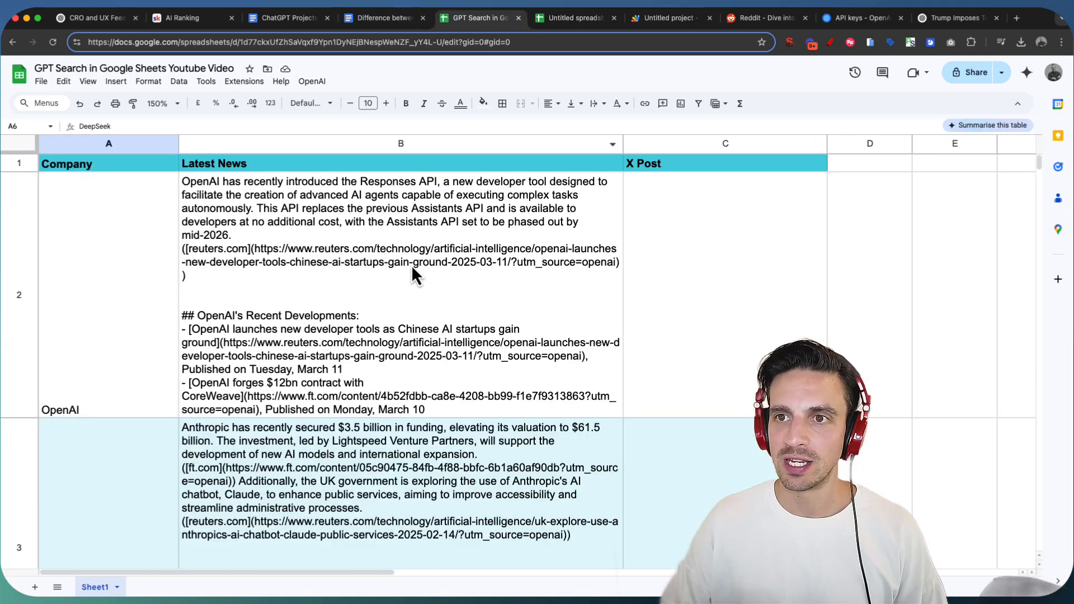
{"action": "scroll", "scroll_direction": "down", "scroll_amount": 3}
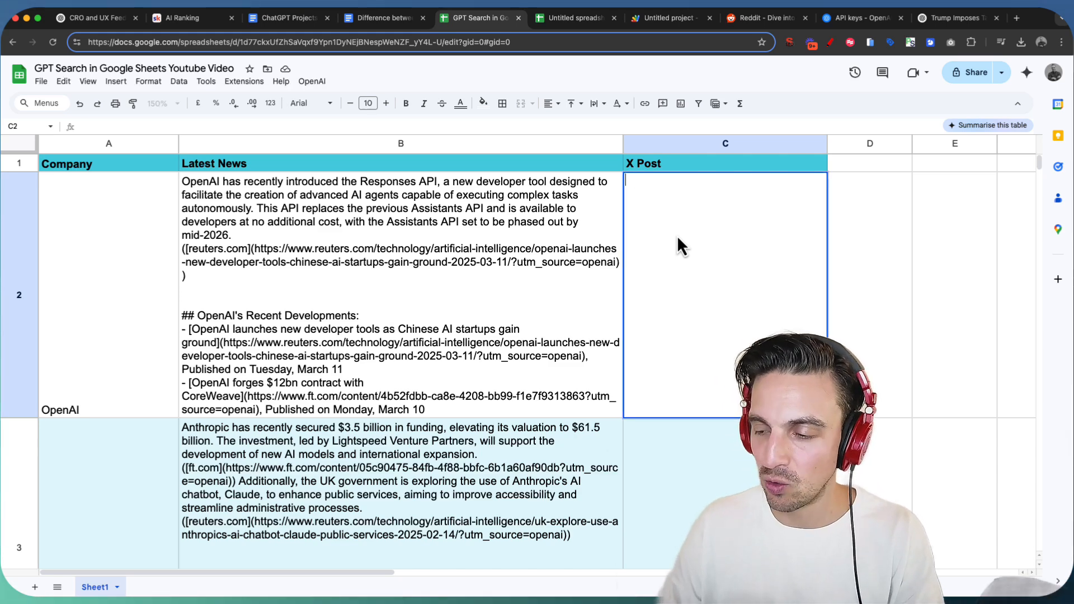
{"action": "type", "text": "=GPT"}
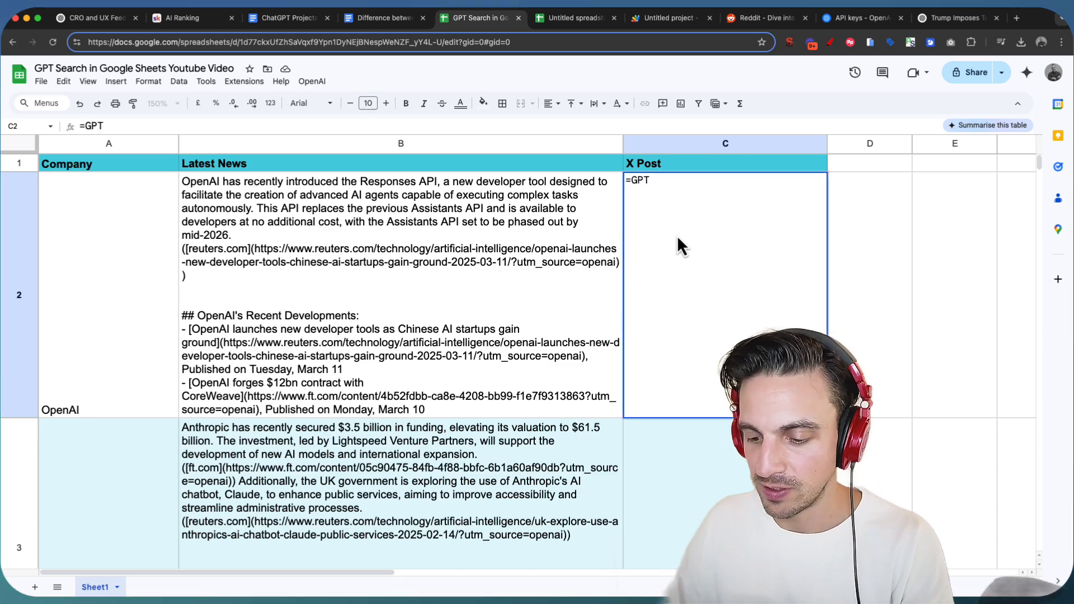
{"action": "type", "text": "(\"take"}
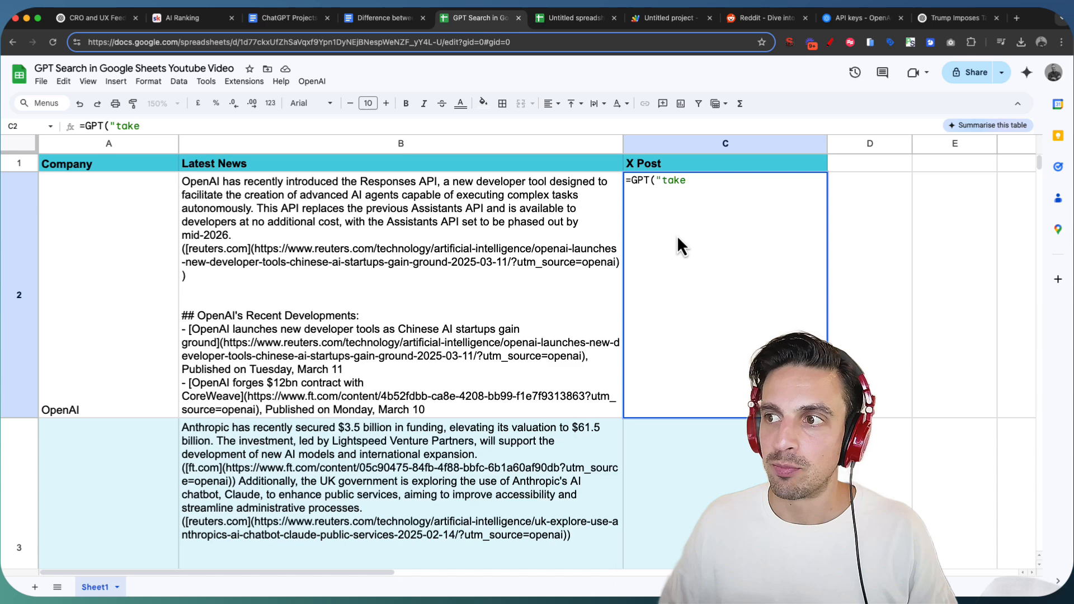
{"action": "type", "text": "Take the following information and turn it into an X post that breaks down the information into bite-sized pieces.\""}
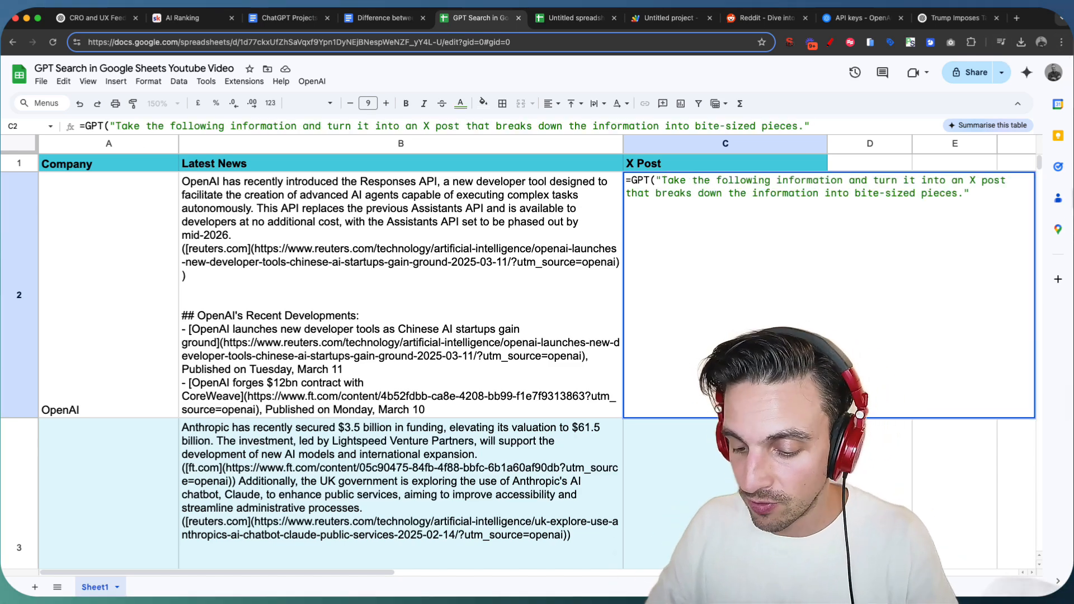
{"action": "type", "text": "&B2"}
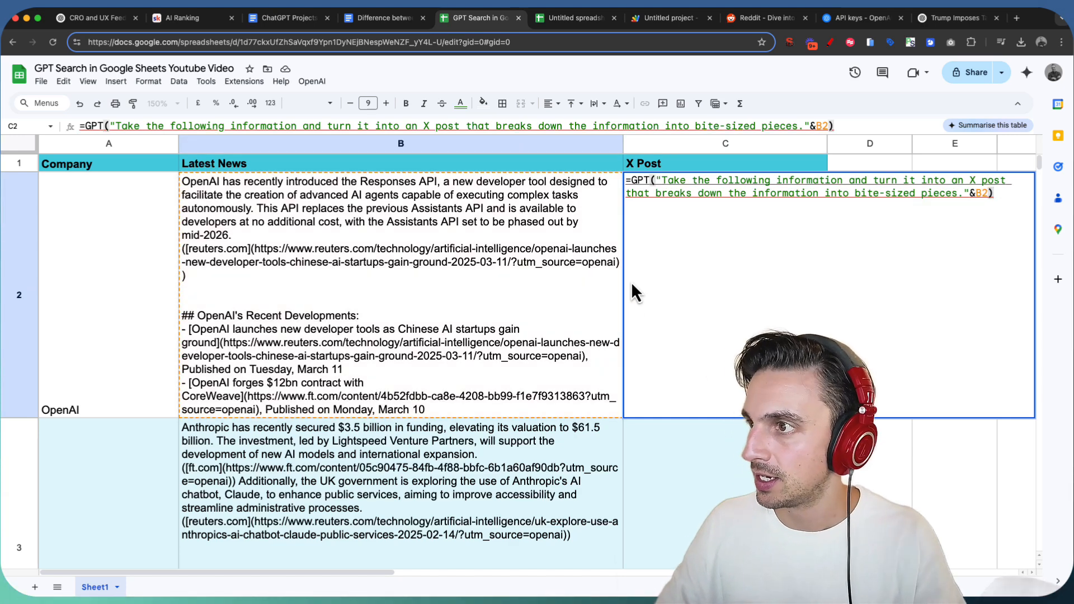
{"action": "key", "text": "Enter"}
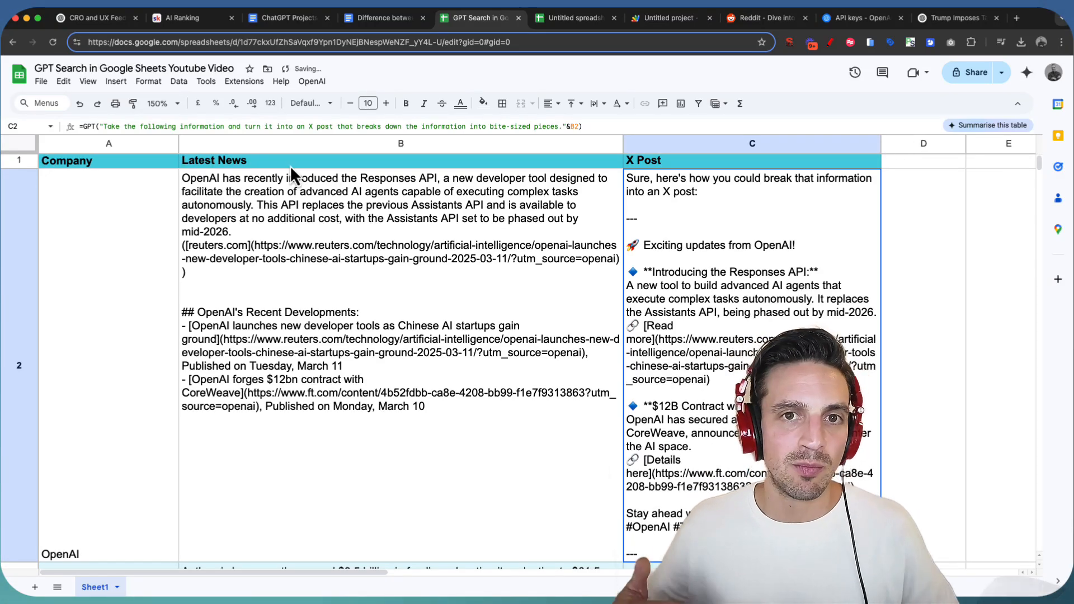
Step: Fill the X post formula from C2 down to C7 so each company gets a generated post
{"action": "scroll", "scroll_direction": "down", "scroll_amount": 3}
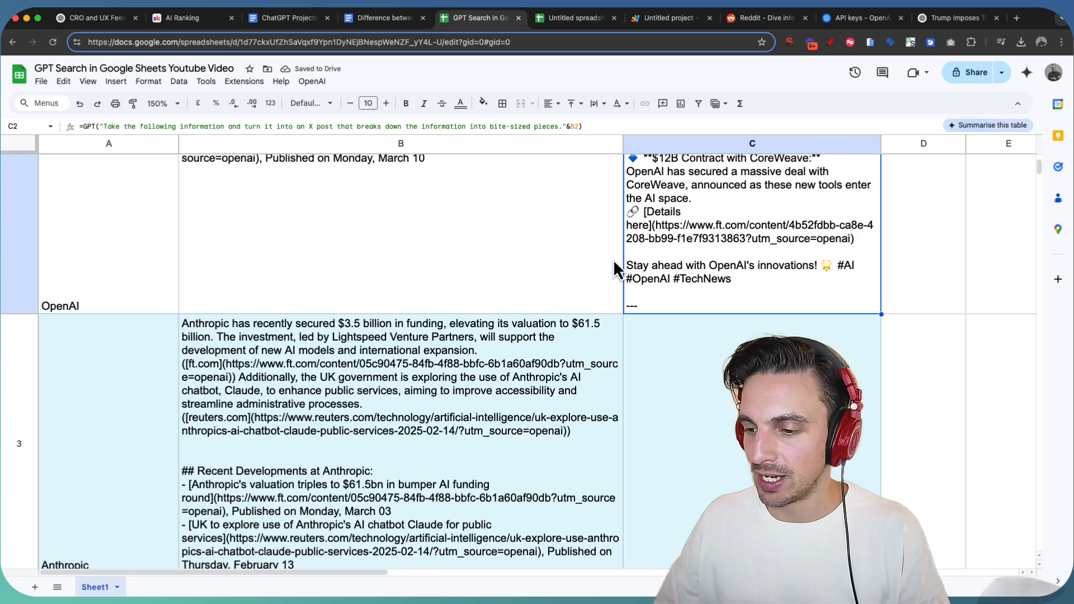
{"action": "left_click", "coordinate": [161, 103]}
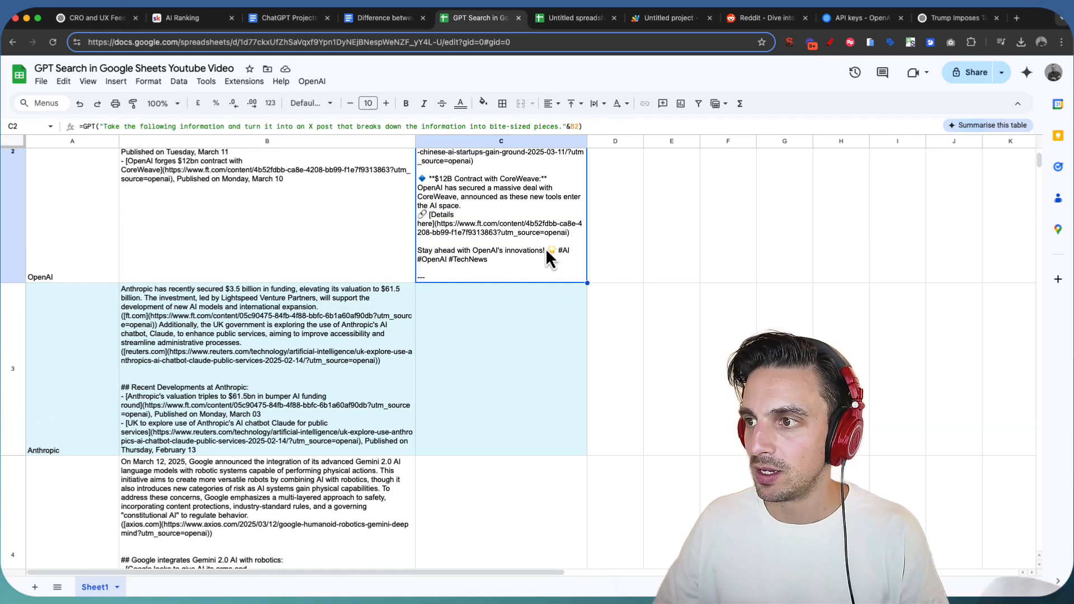
{"action": "mouse_move", "coordinate": [591, 295]}
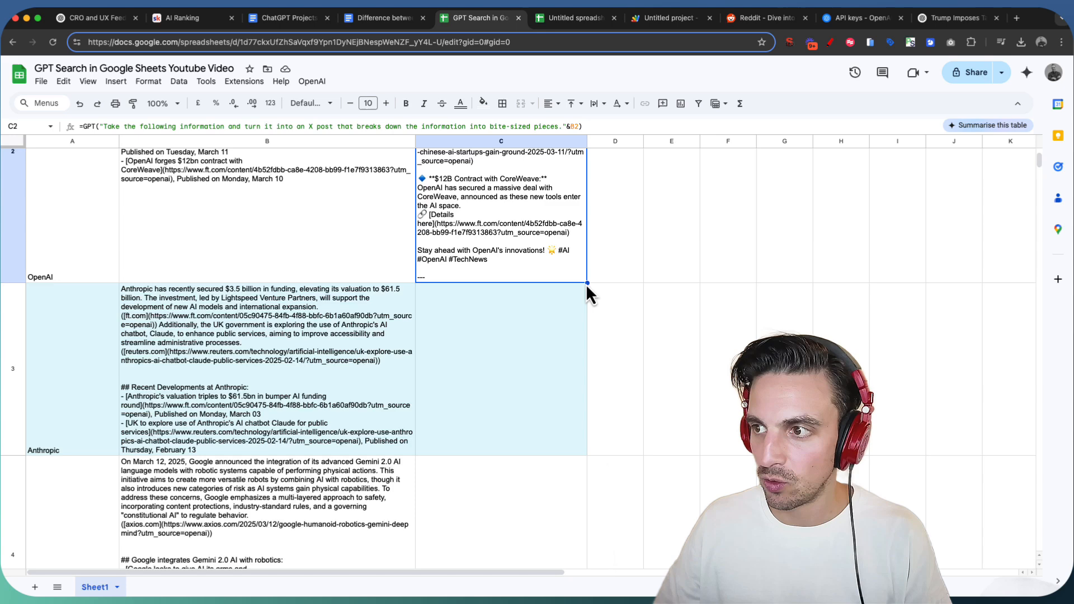
{"action": "scroll", "scroll_direction": "down", "scroll_amount": 3}
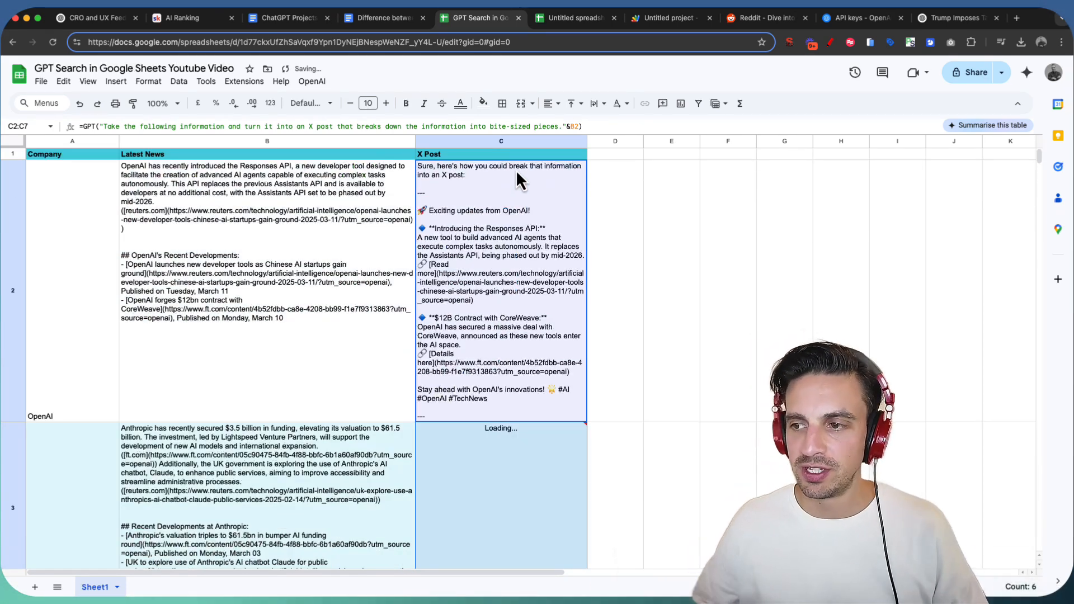
{"action": "scroll", "scroll_direction": "down", "scroll_amount": 3}
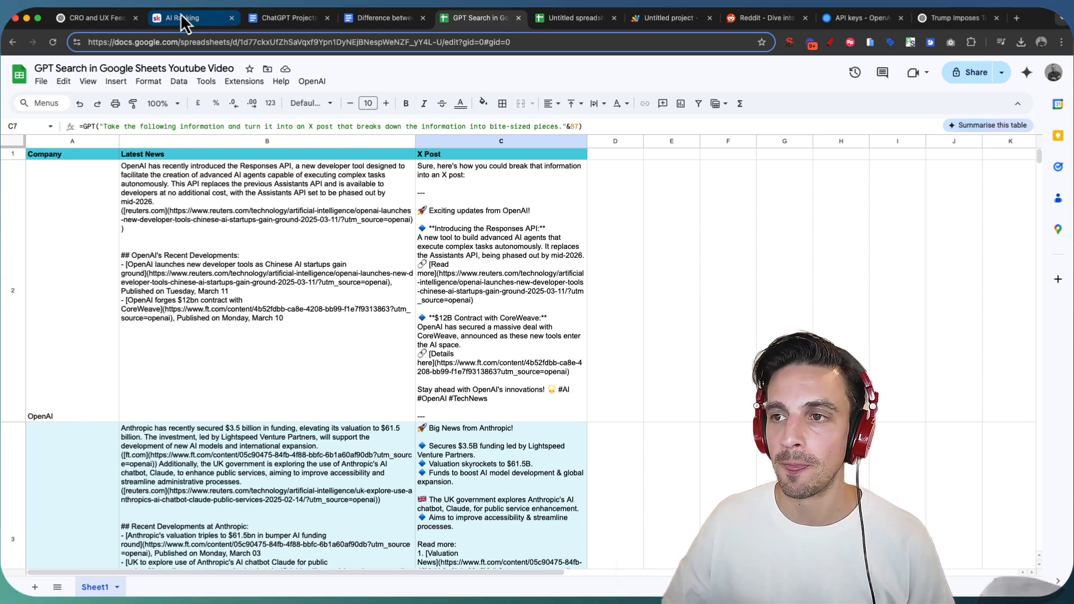
Step: Switch to the Untitled project tab showing the Apps Script Code.gs with the GPT function
{"action": "left_click", "coordinate": [186, 18]}
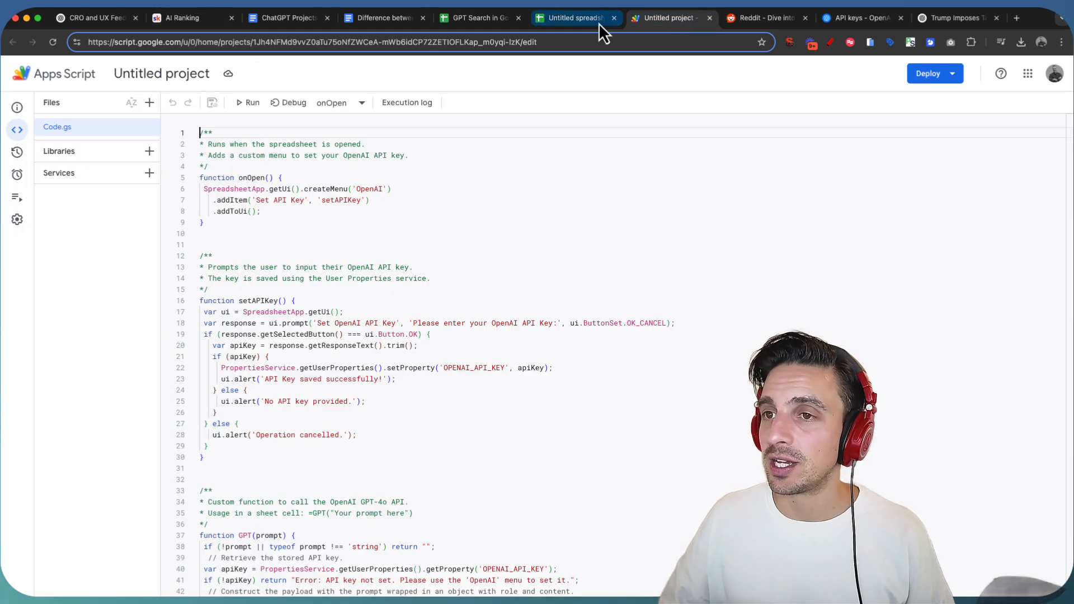
{"action": "mouse_move", "coordinate": [601, 21]}
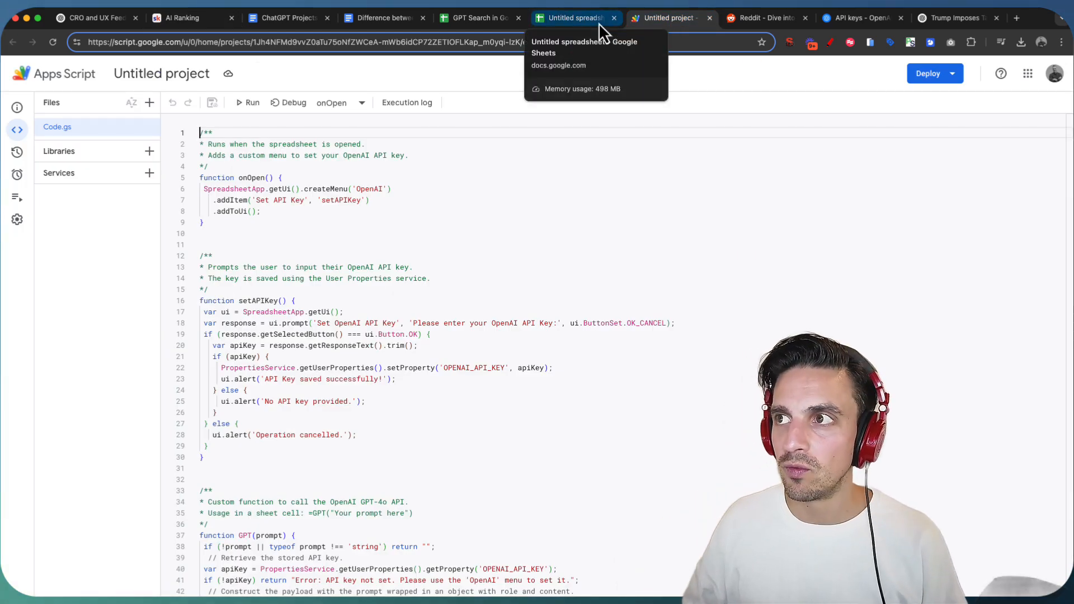